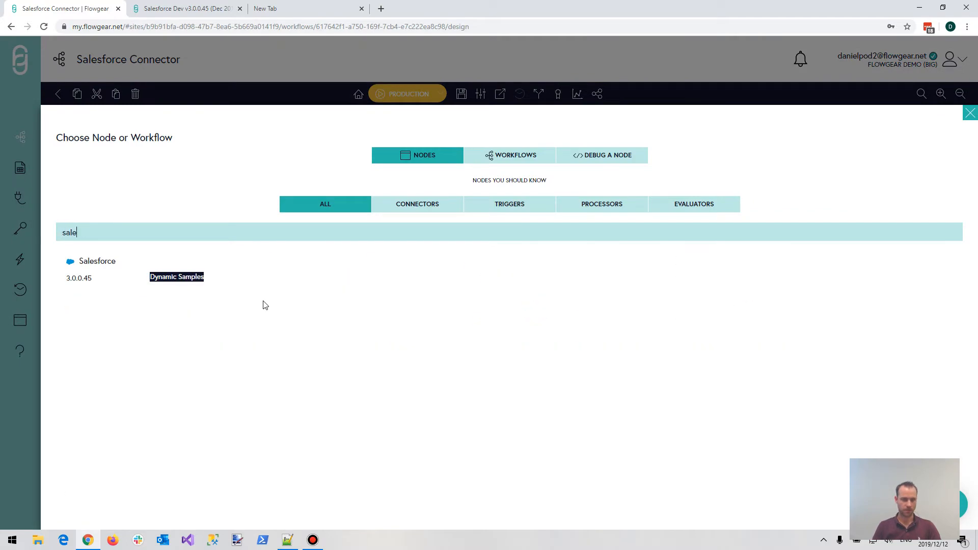
Add a Salesforce node to the workflow and choose the Salesforce Dev connection.
click(89, 261)
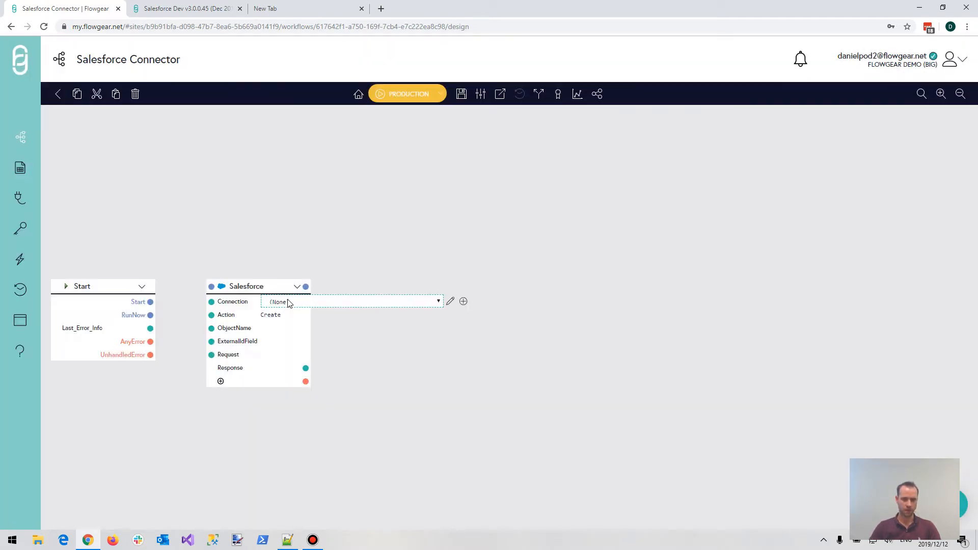
click(450, 301)
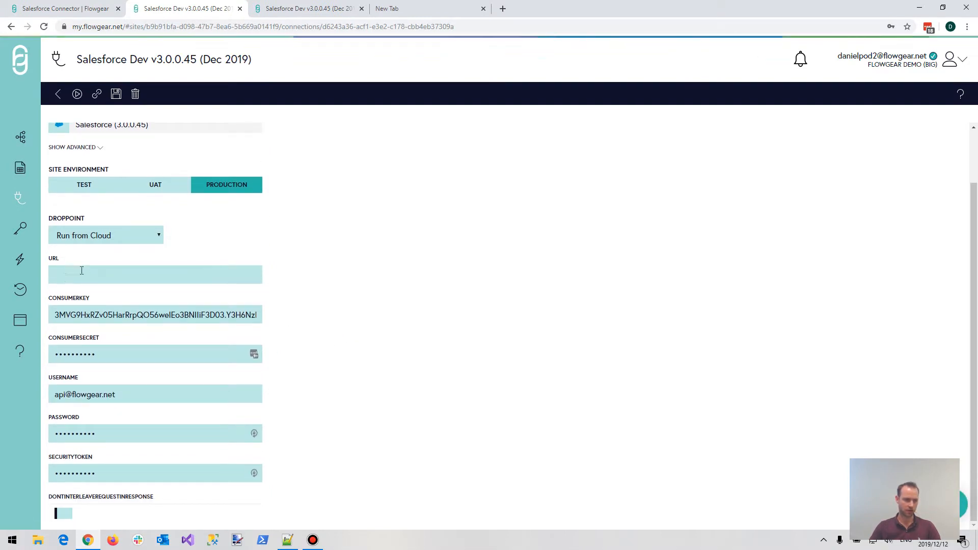
mouse_move(113, 274)
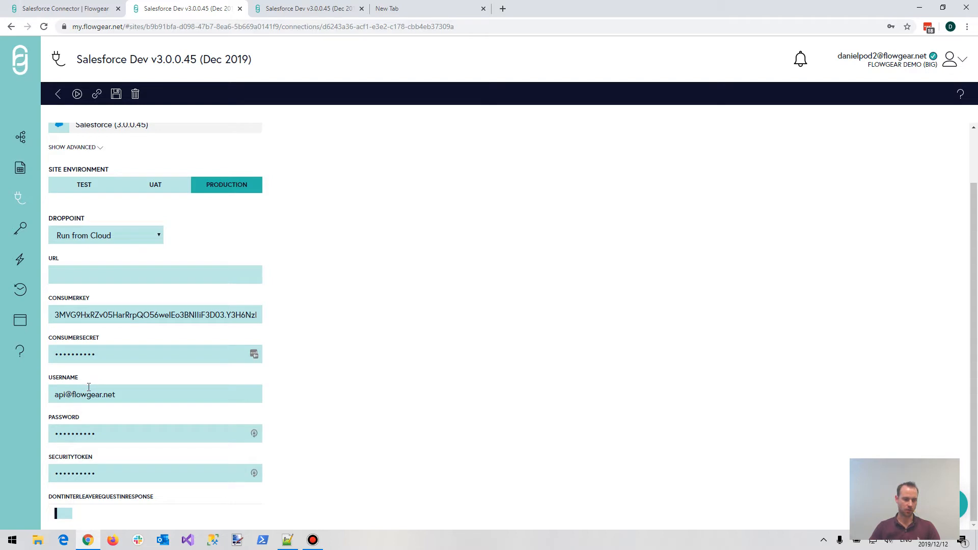
mouse_move(92, 355)
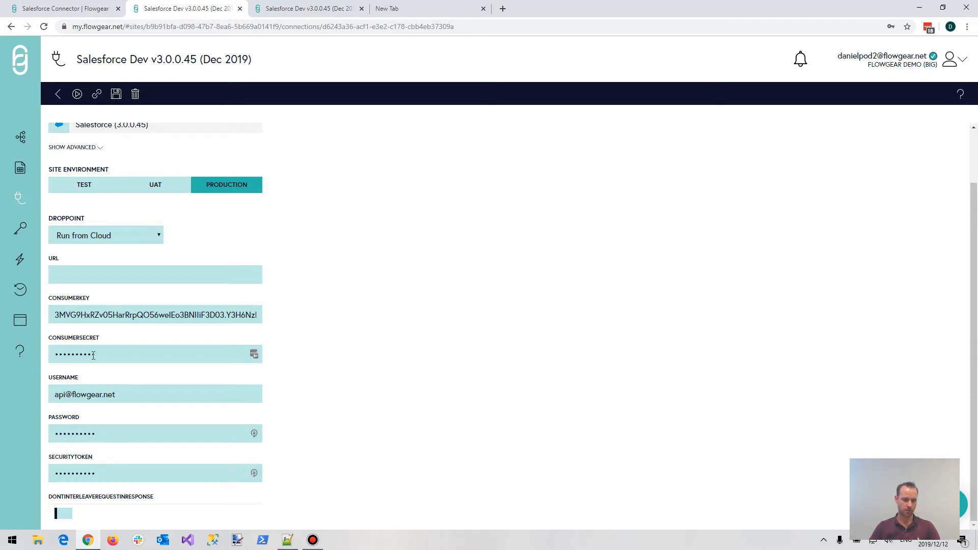
mouse_move(138, 446)
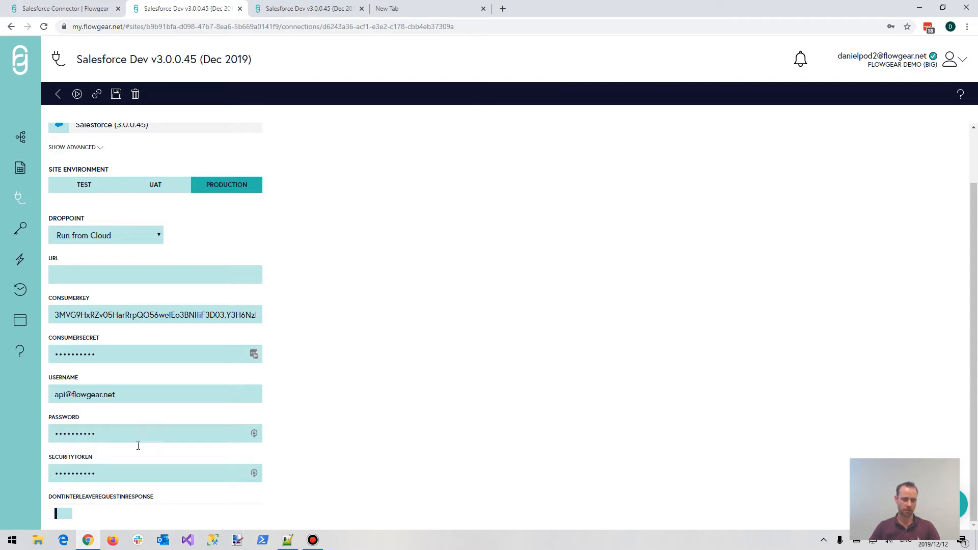
mouse_move(120, 422)
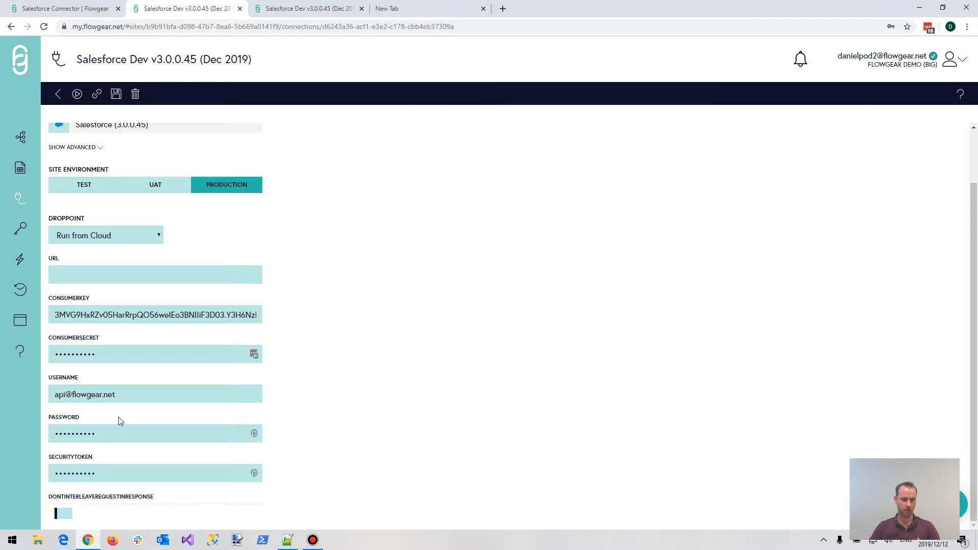
mouse_move(119, 394)
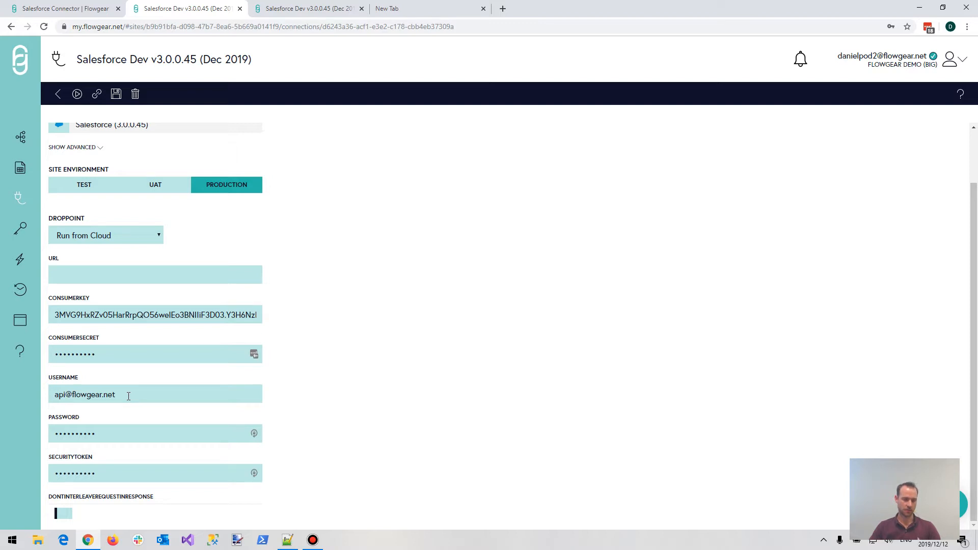
mouse_move(73, 503)
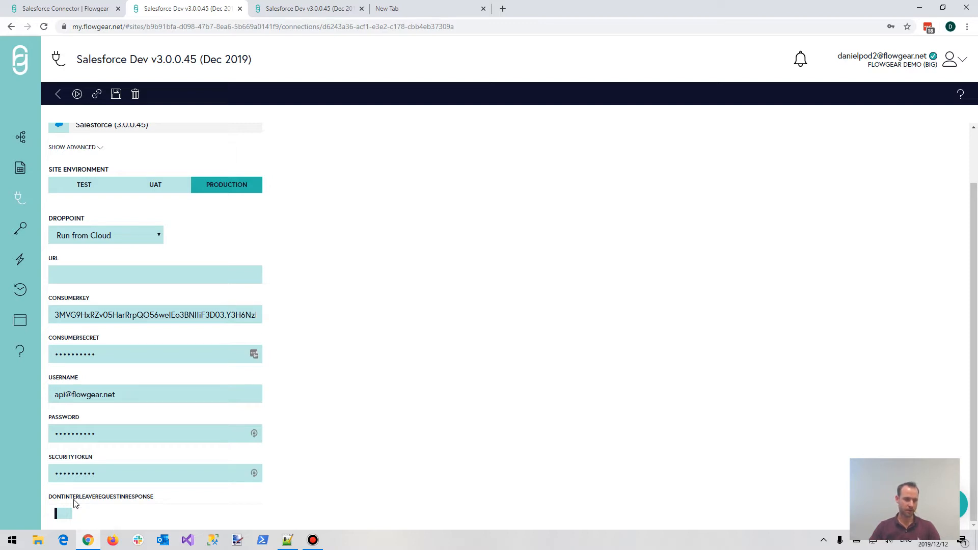
mouse_move(62, 503)
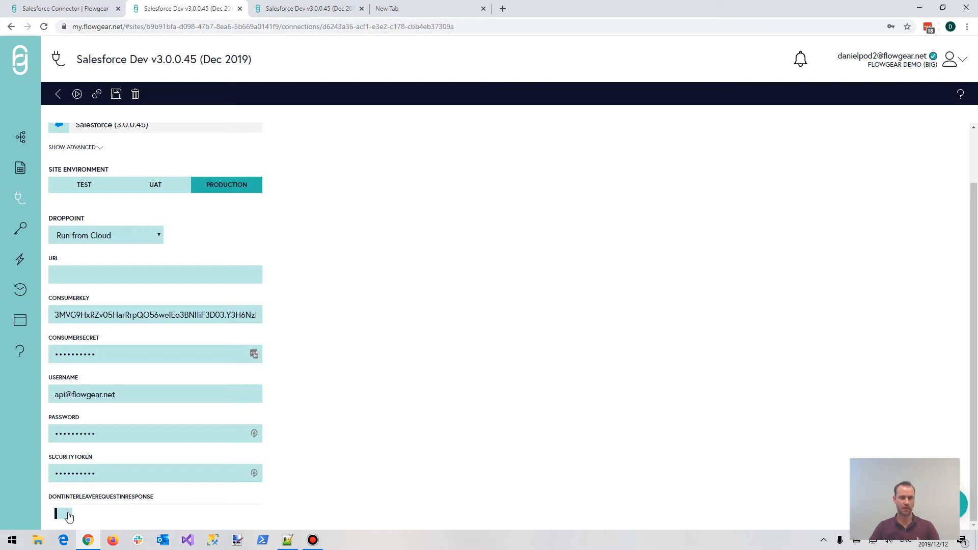
mouse_move(235, 344)
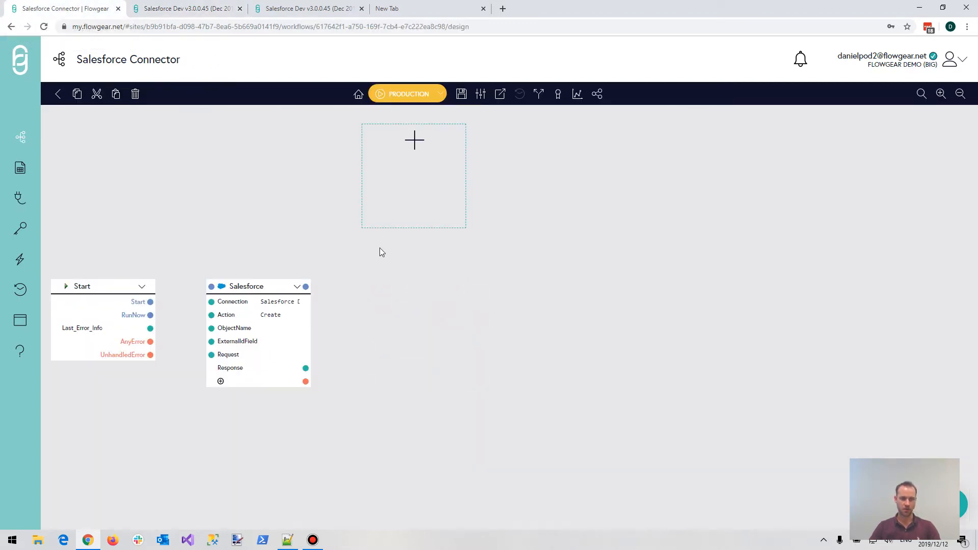
mouse_move(381, 276)
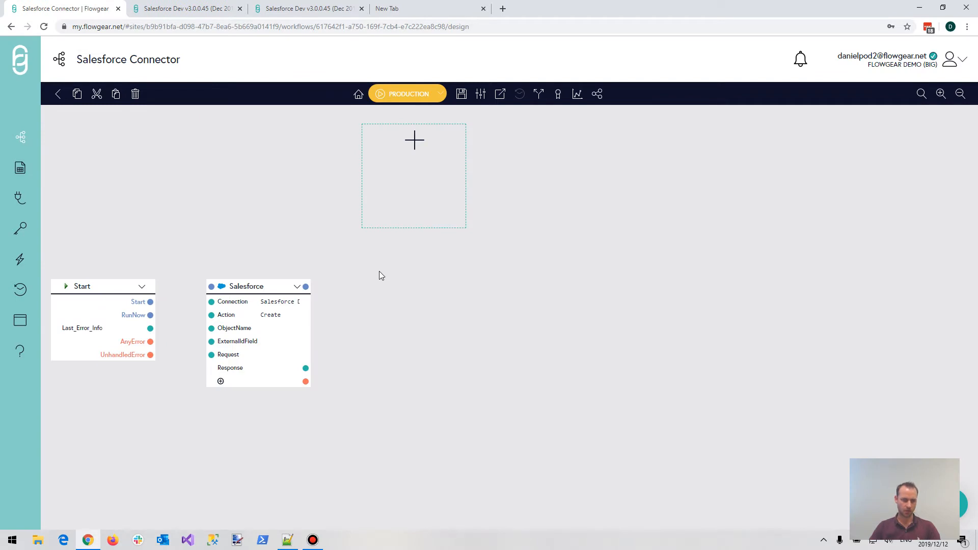
Search the node's samples for 'create contact' and apply the Create Contact sample.
click(279, 301)
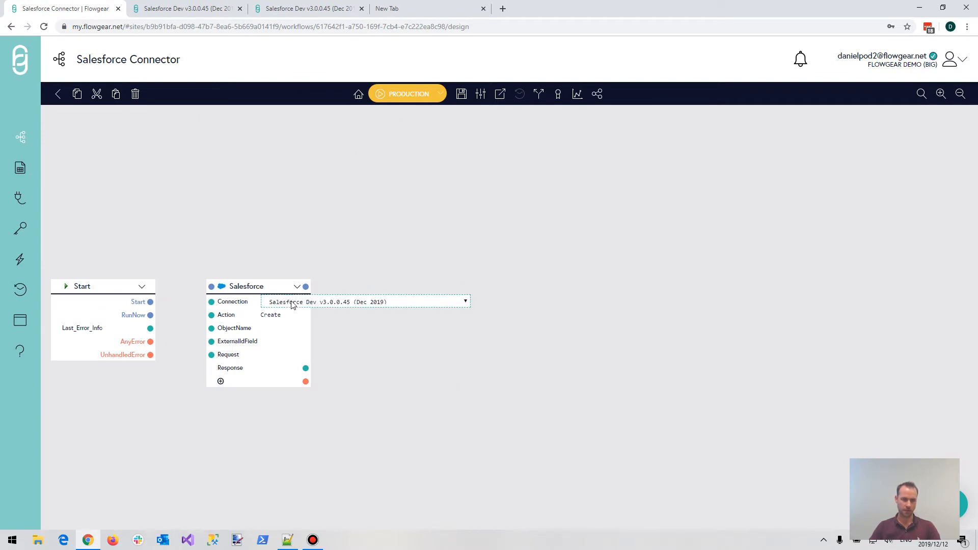
click(297, 286)
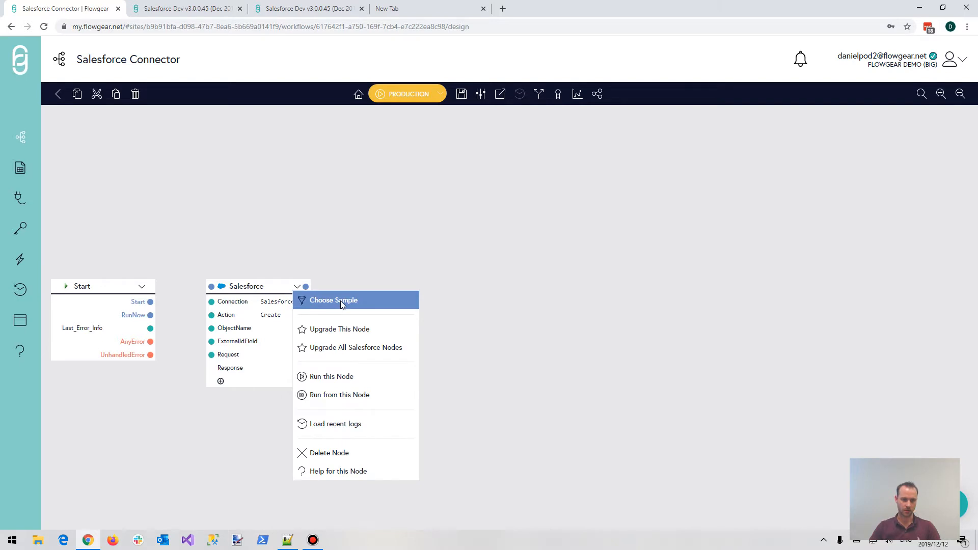
click(333, 300)
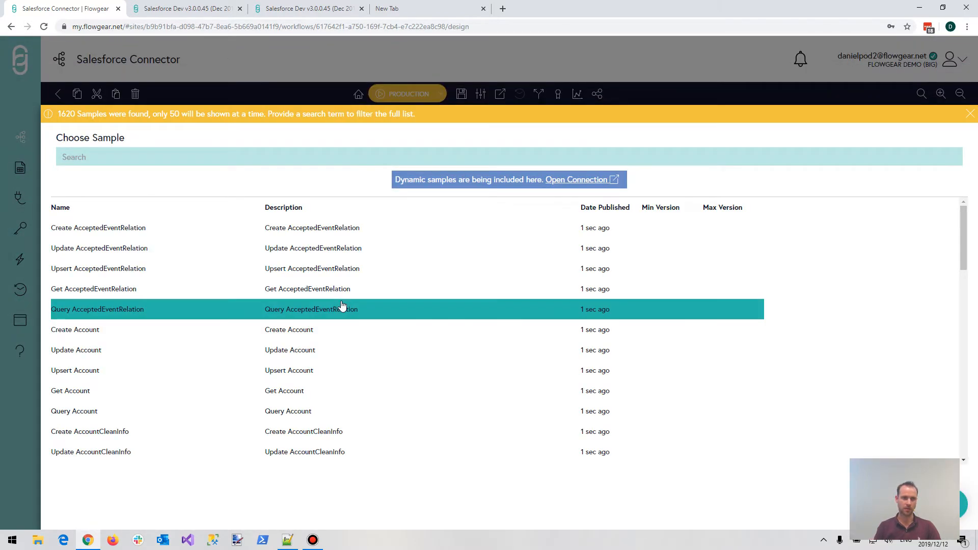
text(create contact)
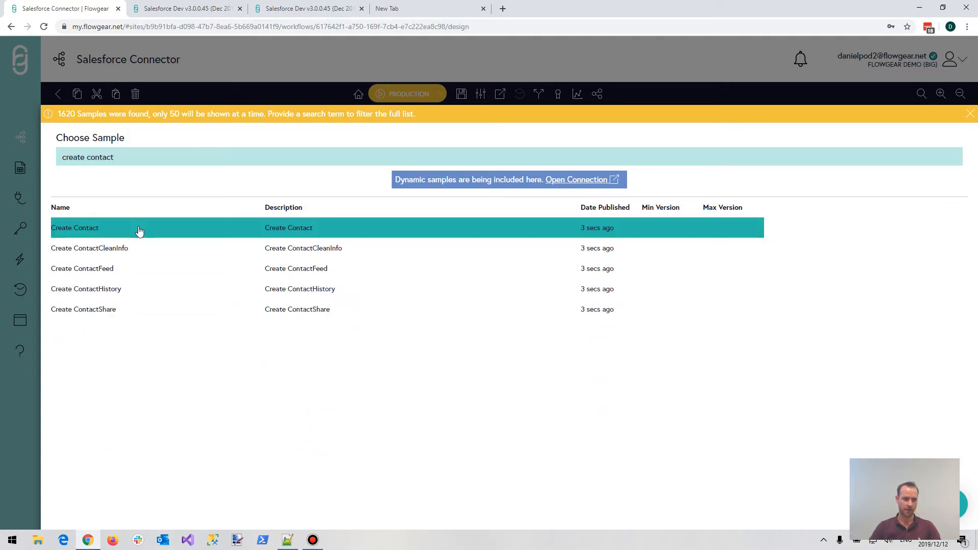
click(75, 228)
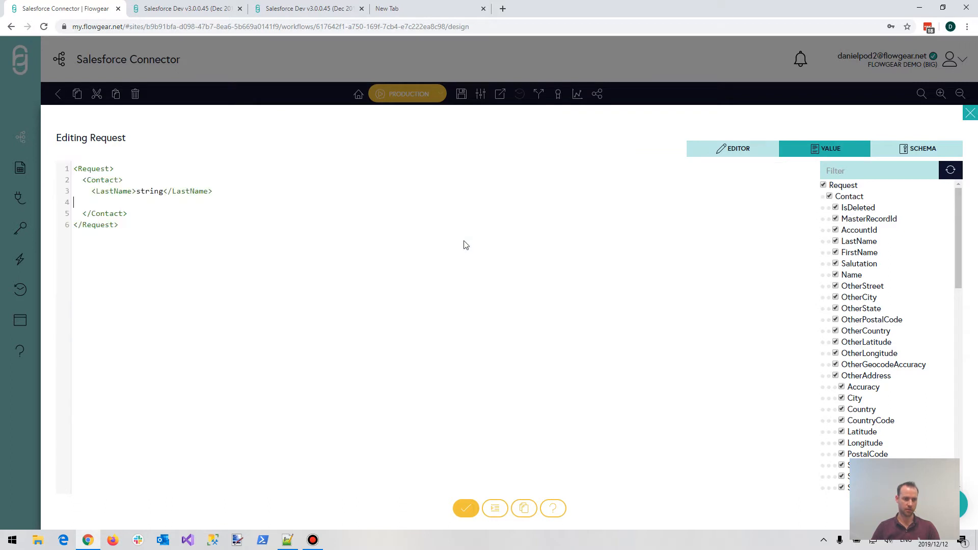
mouse_move(273, 242)
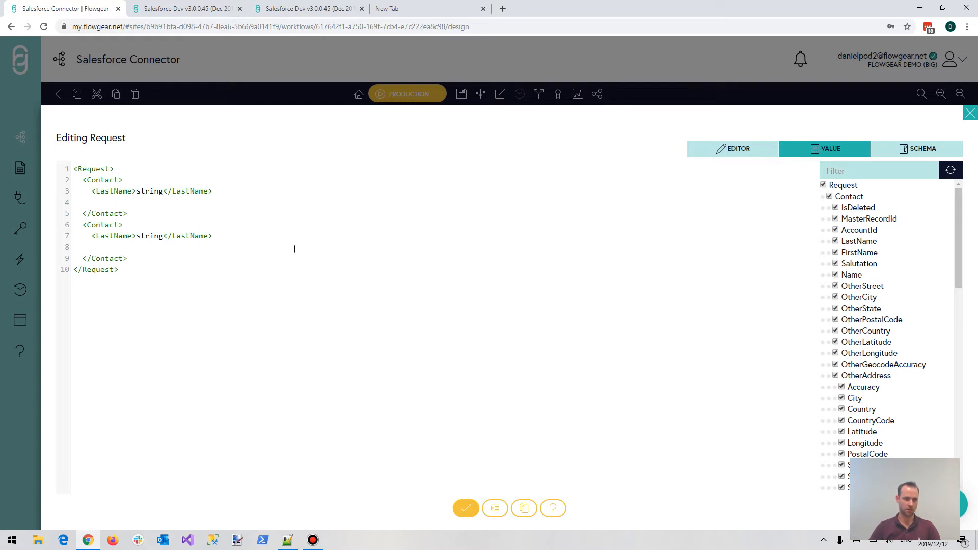
Give the second Contact the LastName 'second item' and save the request.
text(second)
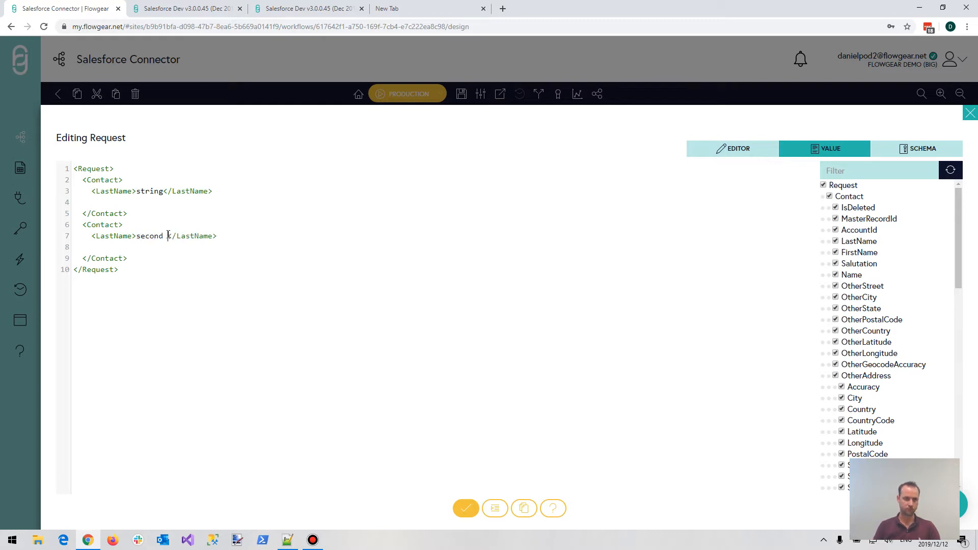
text(item)
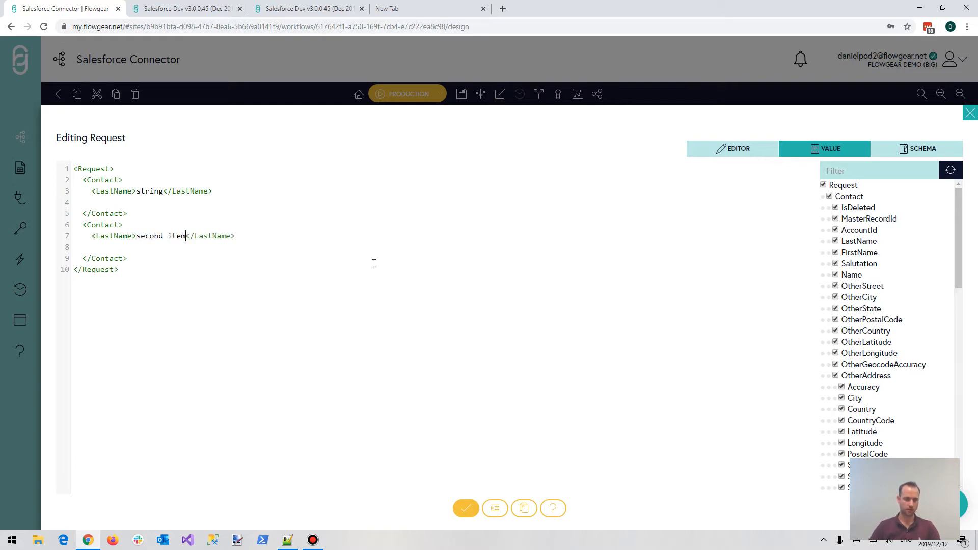
click(465, 508)
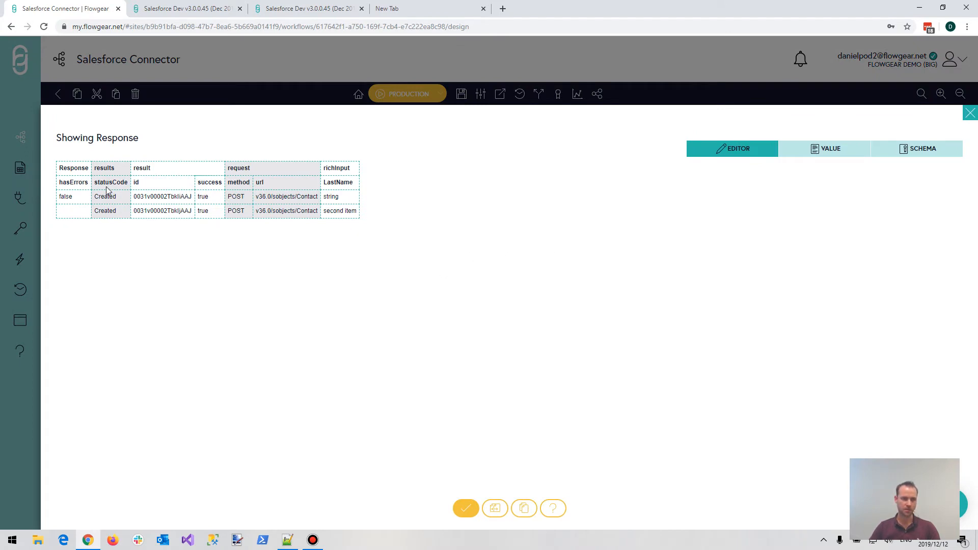
mouse_move(814, 179)
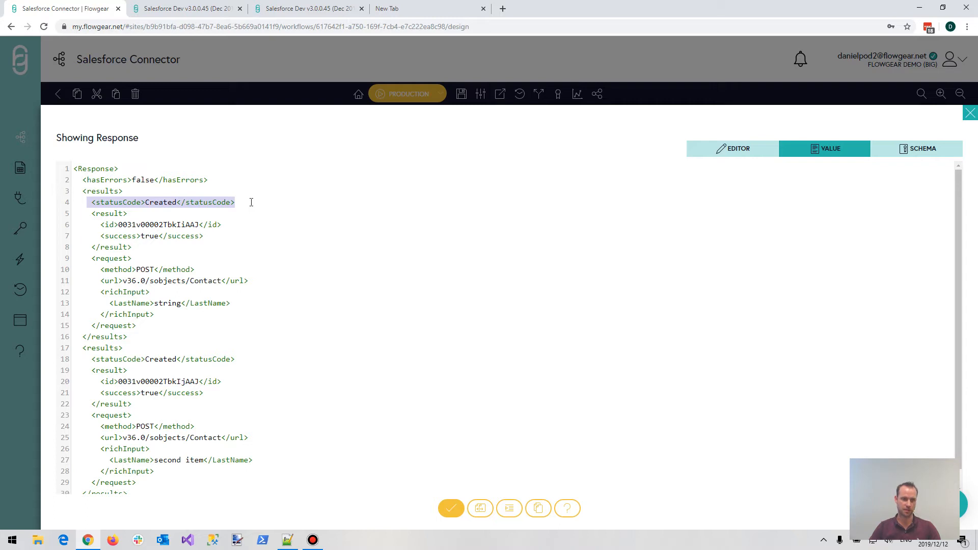
double_click(161, 202)
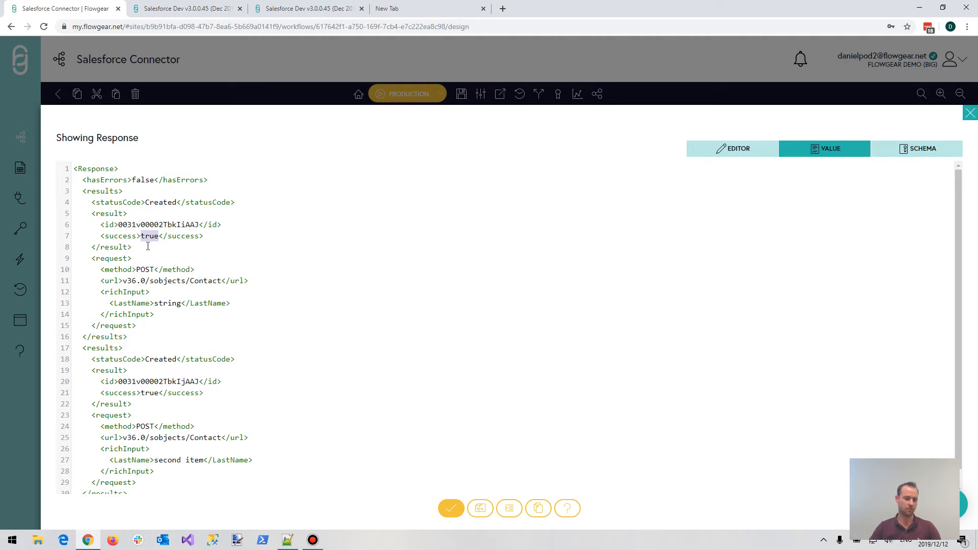
mouse_move(154, 248)
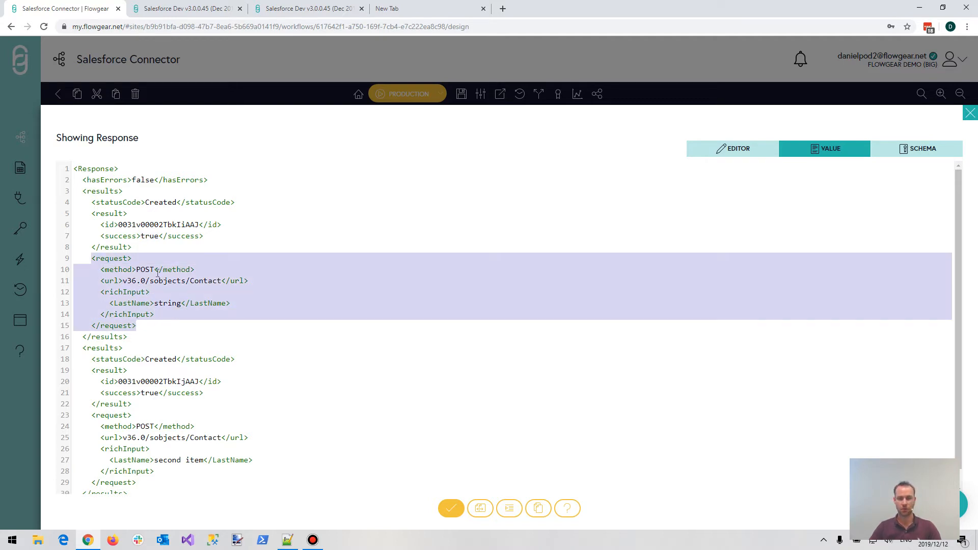
Inspect the create run's Response, marking the first Contact's new Salesforce id.
click(159, 247)
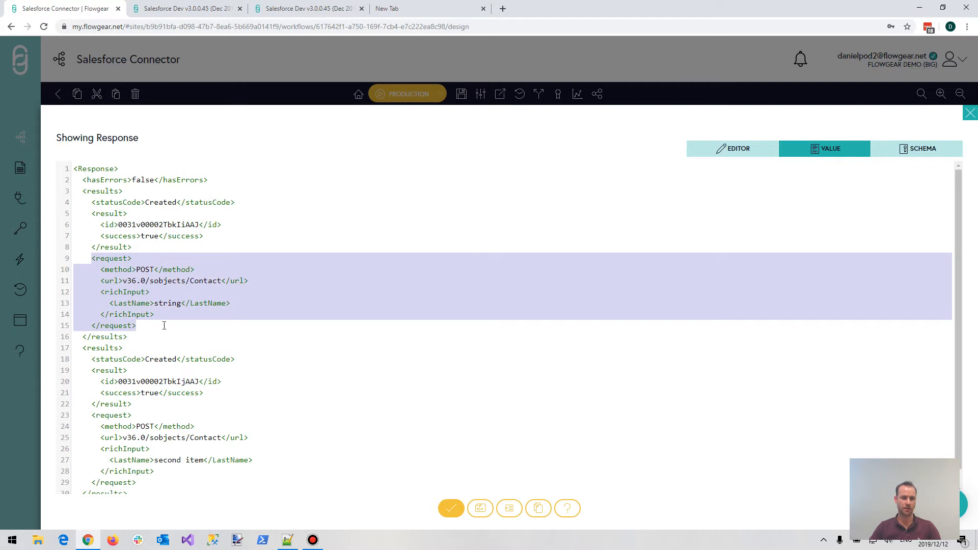
click(195, 257)
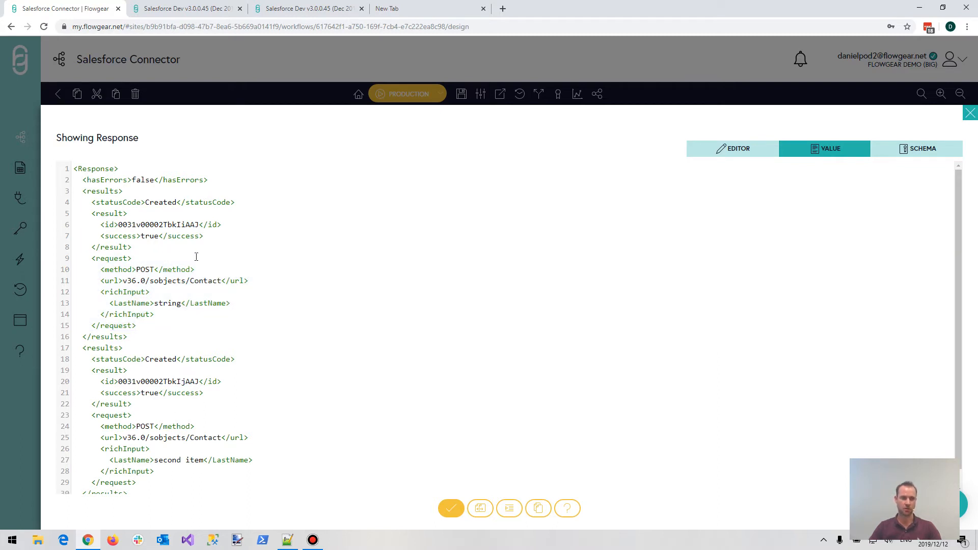
click(130, 258)
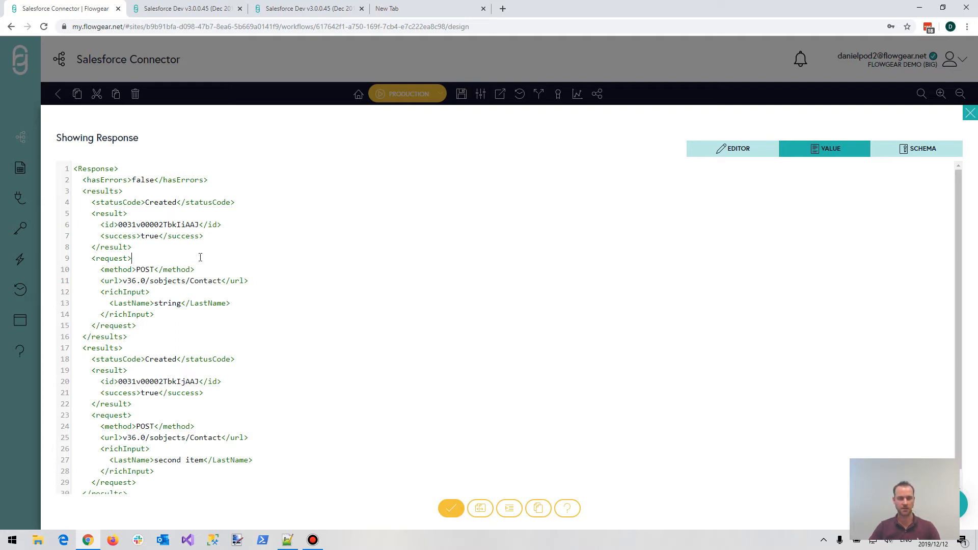
mouse_move(188, 280)
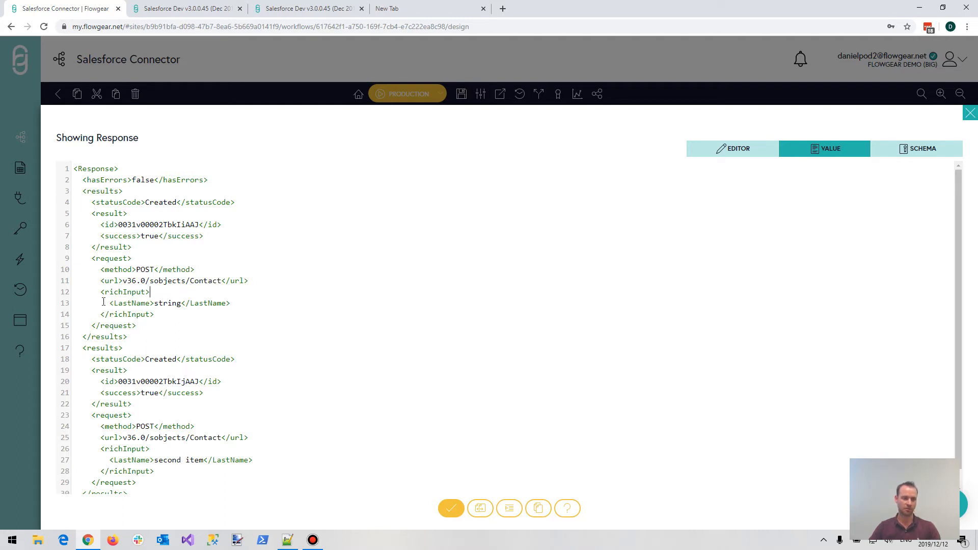
double_click(158, 224)
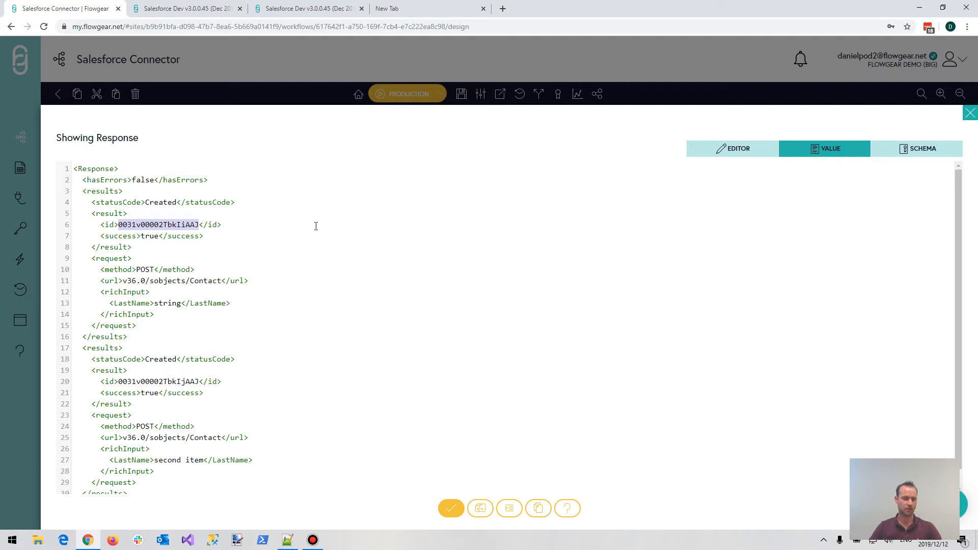
mouse_move(321, 225)
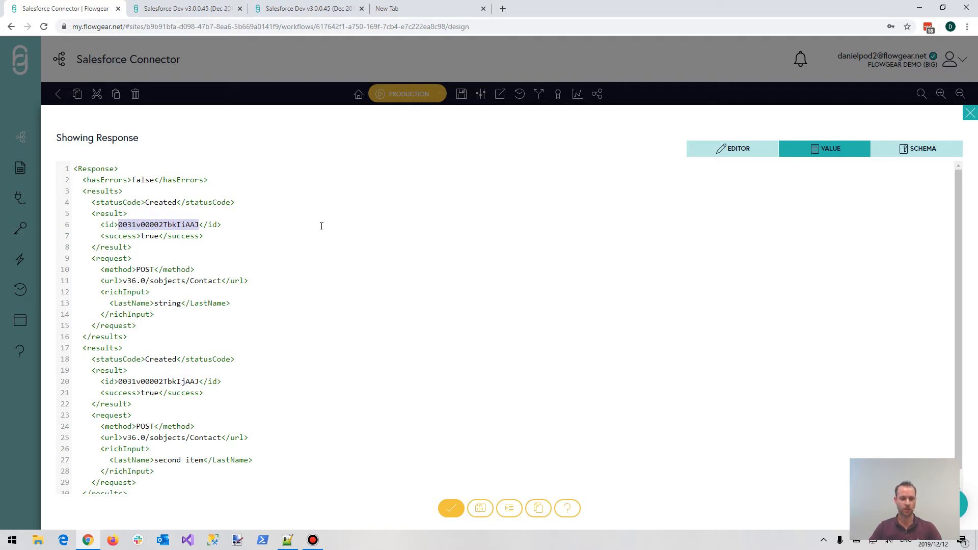
mouse_move(93, 260)
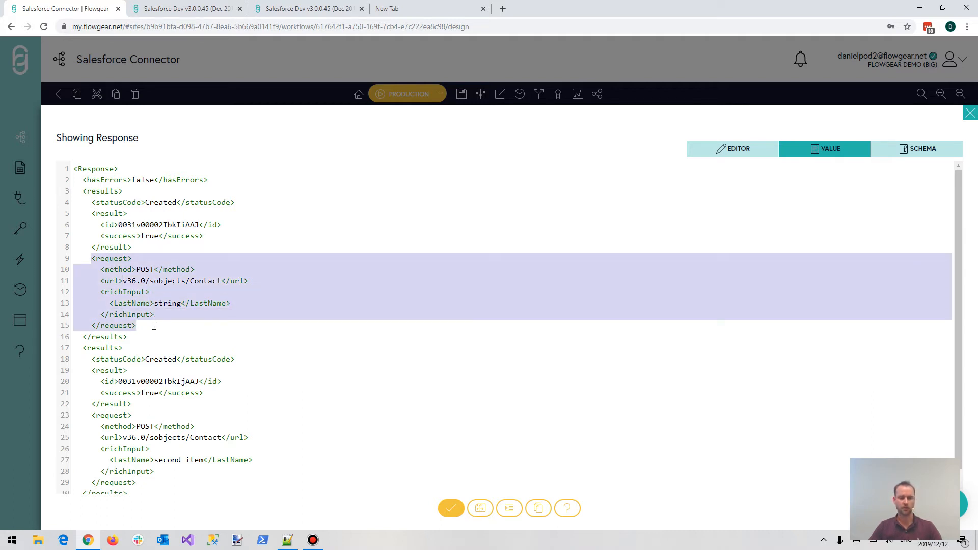
mouse_move(184, 8)
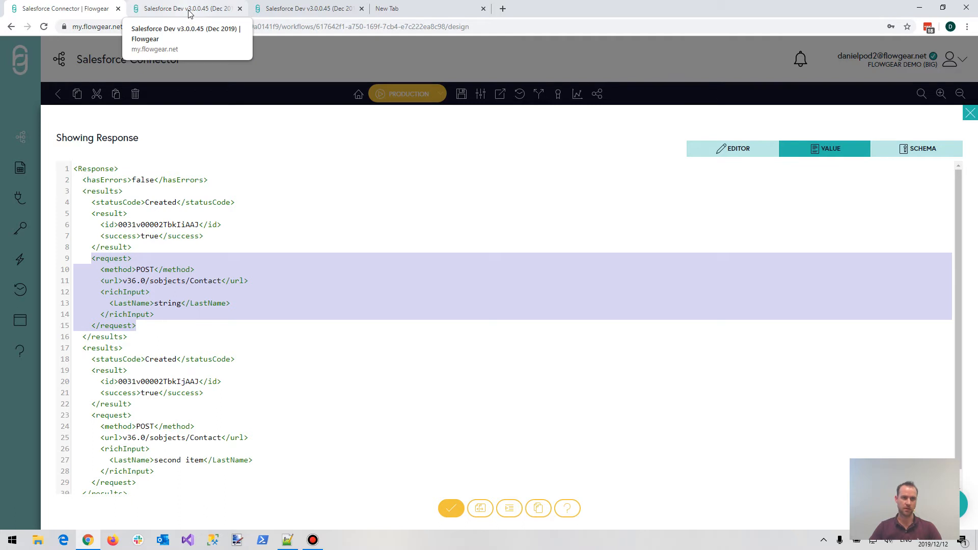
click(184, 8)
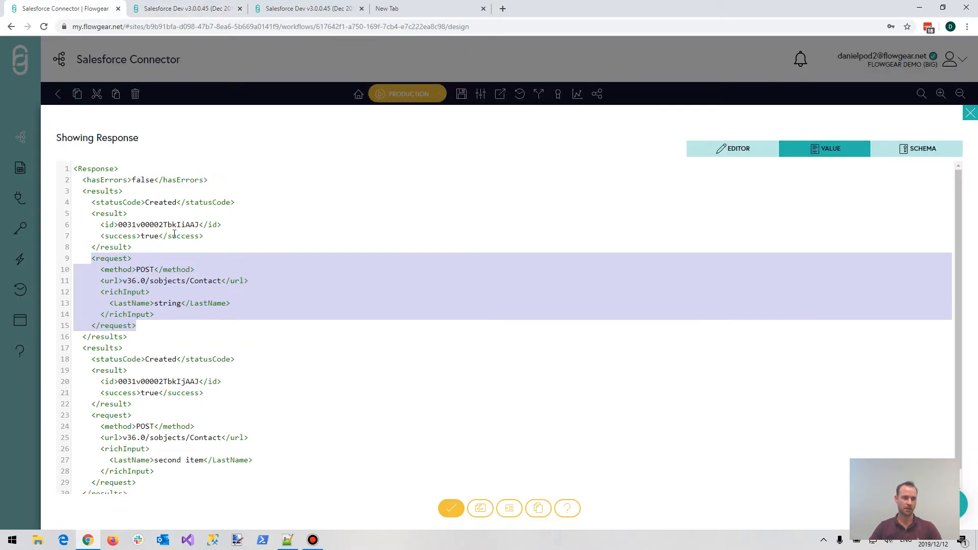
click(211, 325)
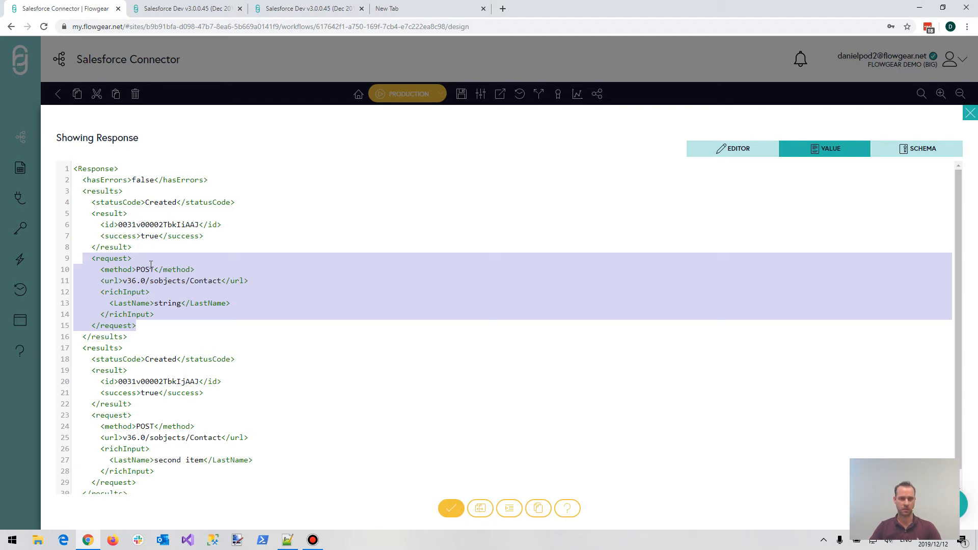
mouse_move(158, 254)
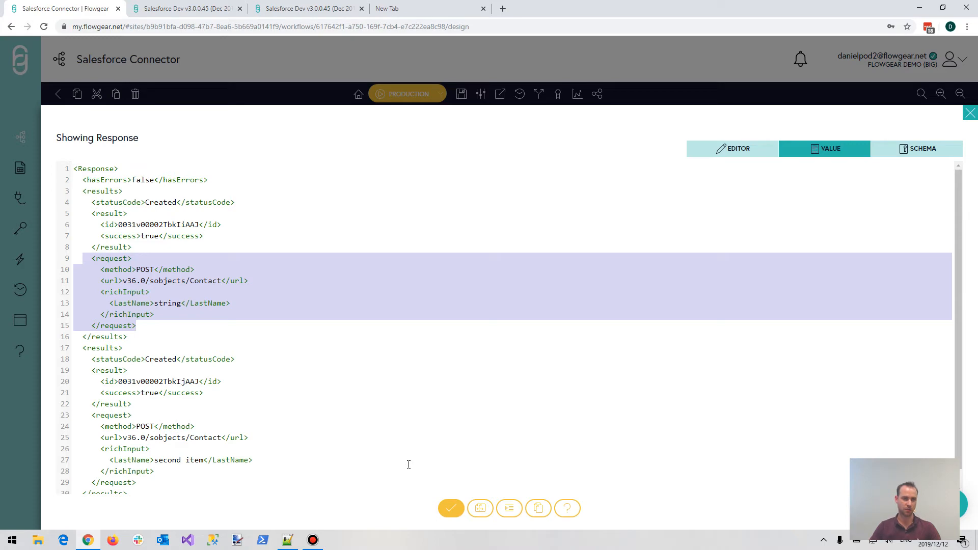
mouse_move(450, 508)
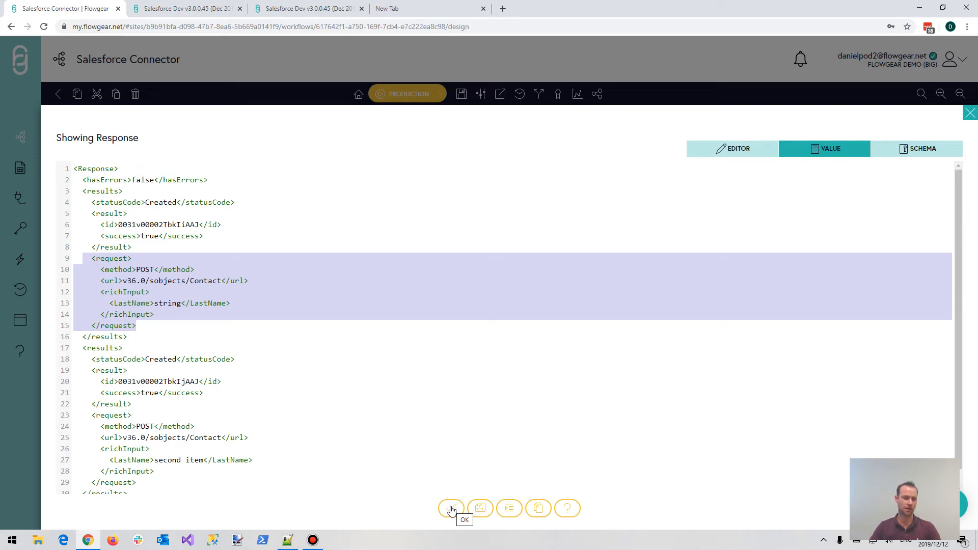
Close the response, apply the Update Contact sample, and open the Request property.
click(451, 507)
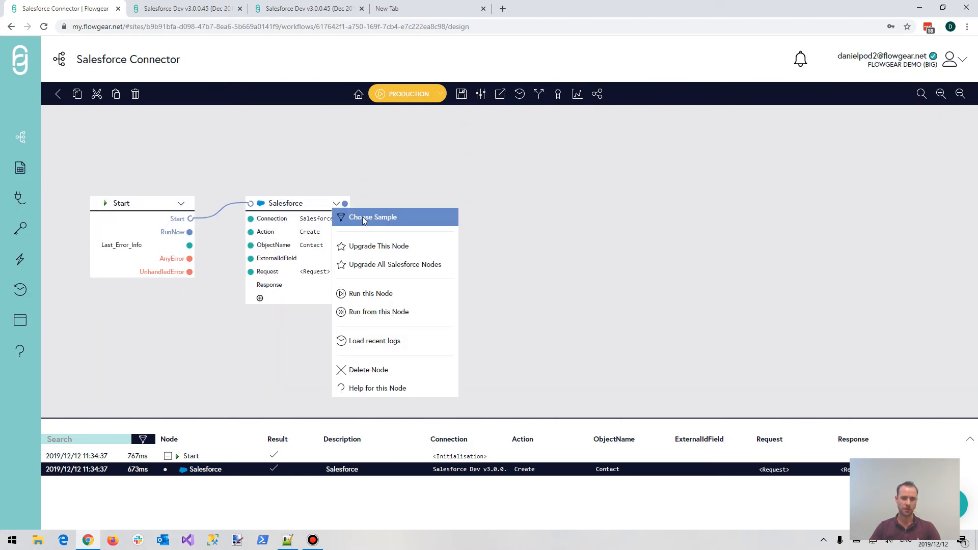
click(372, 217)
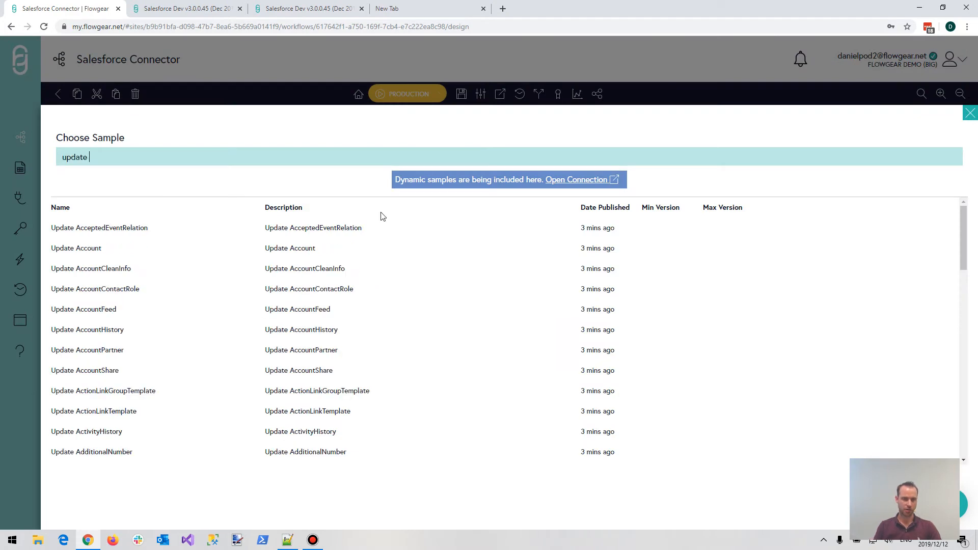
click(970, 113)
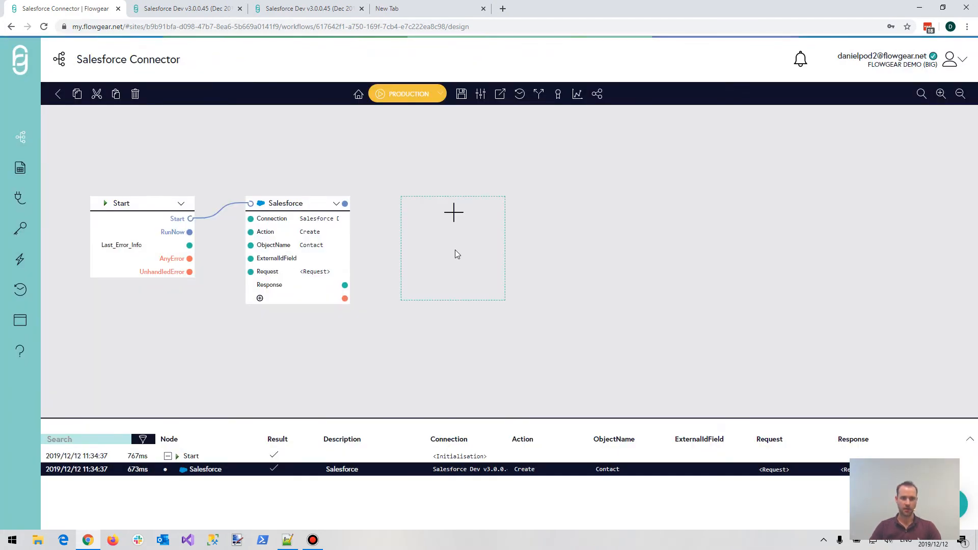
click(310, 231)
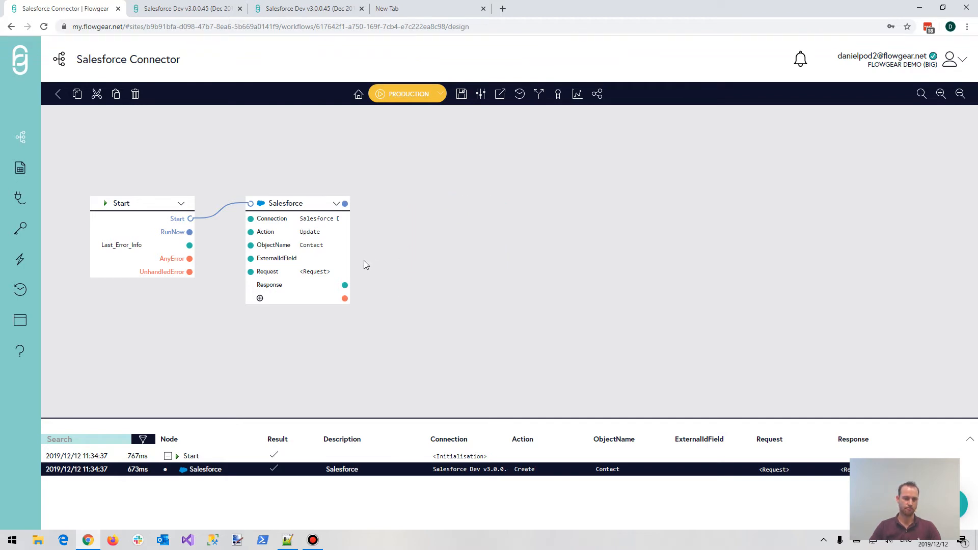
mouse_move(364, 273)
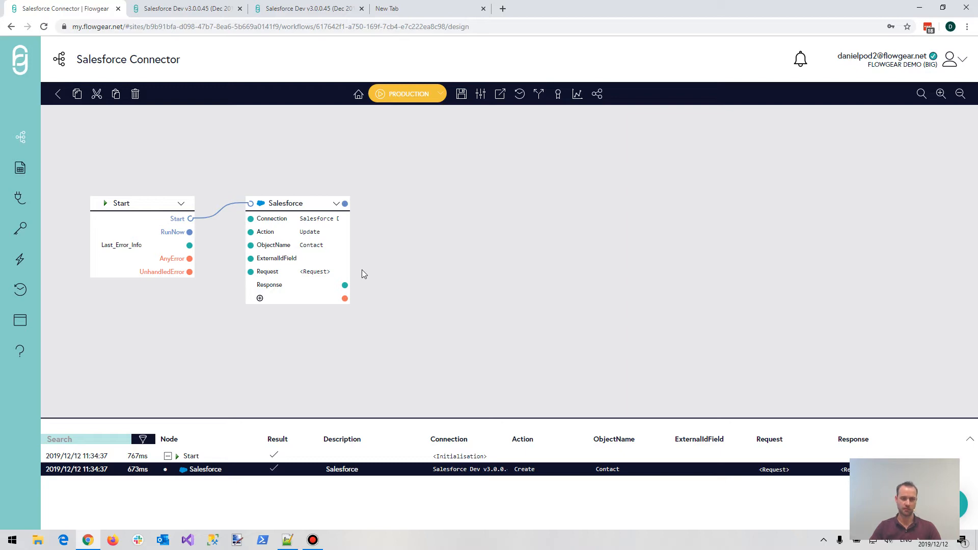
mouse_move(315, 271)
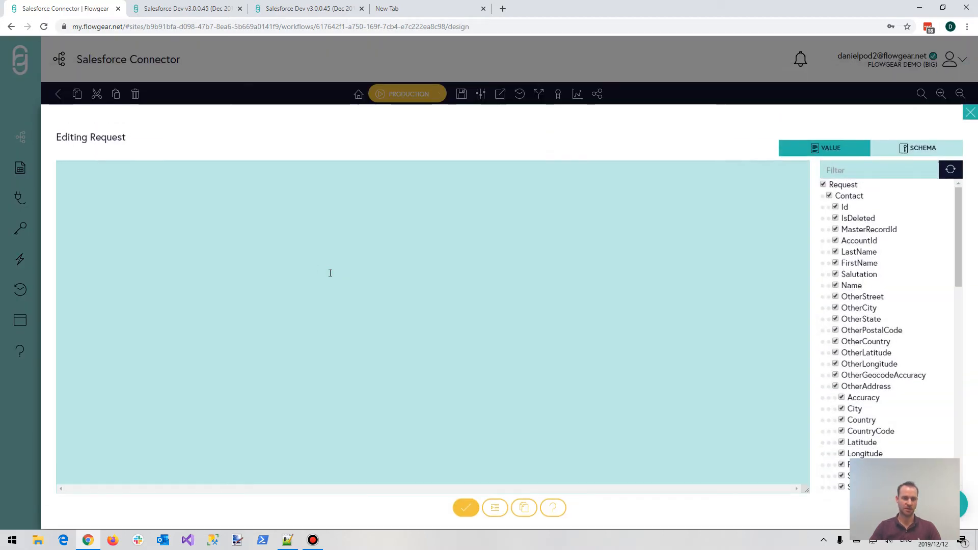
Fill the Update request with the last run's two Contacts and their Salesforce Ids.
click(737, 148)
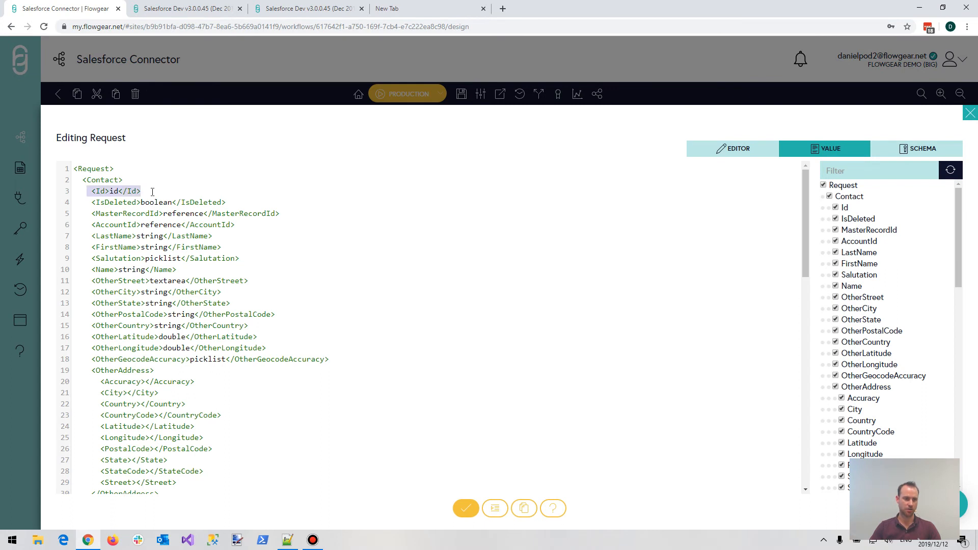
mouse_move(281, 194)
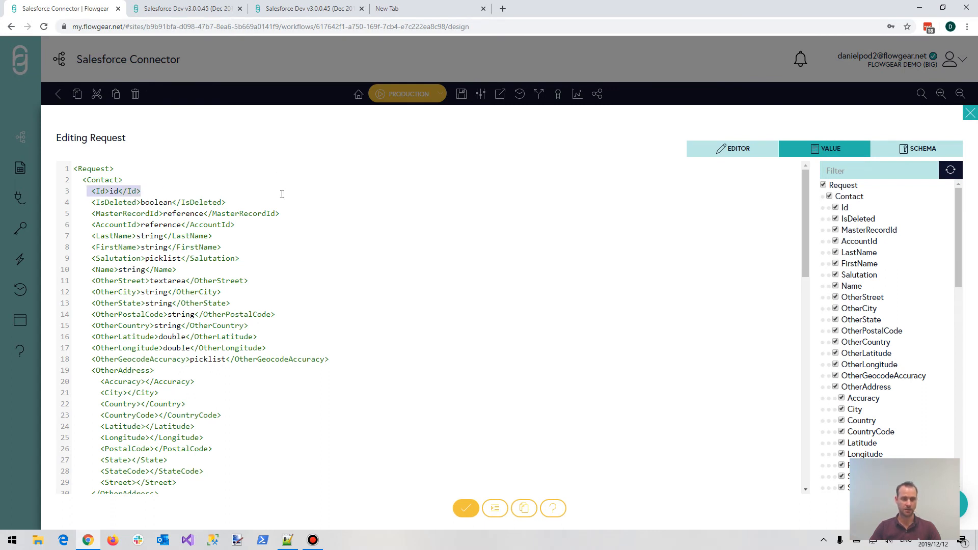
mouse_move(271, 86)
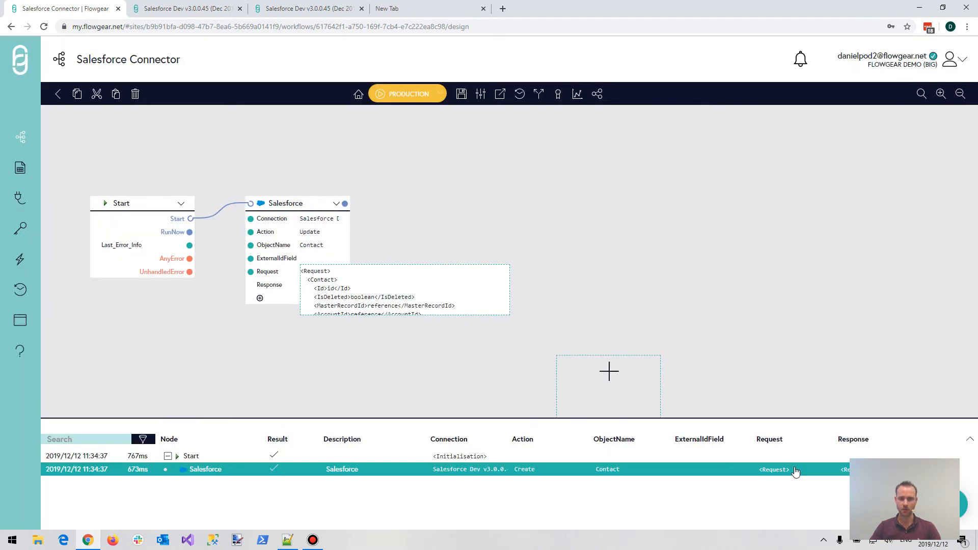
click(773, 469)
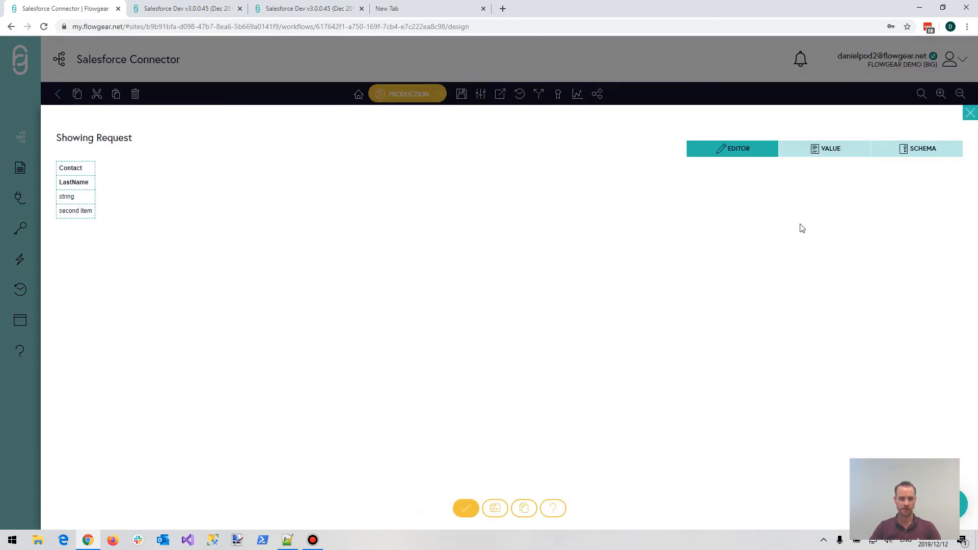
click(823, 148)
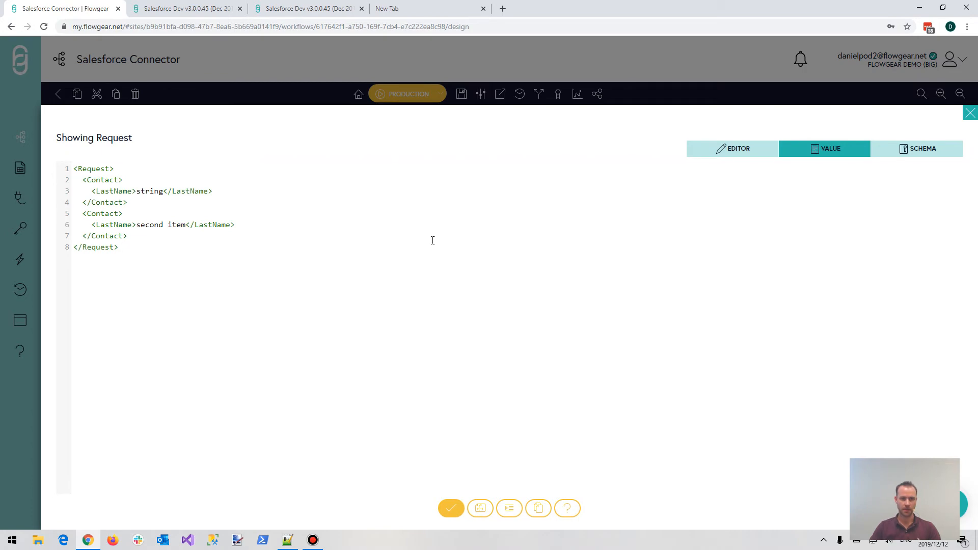
click(731, 148)
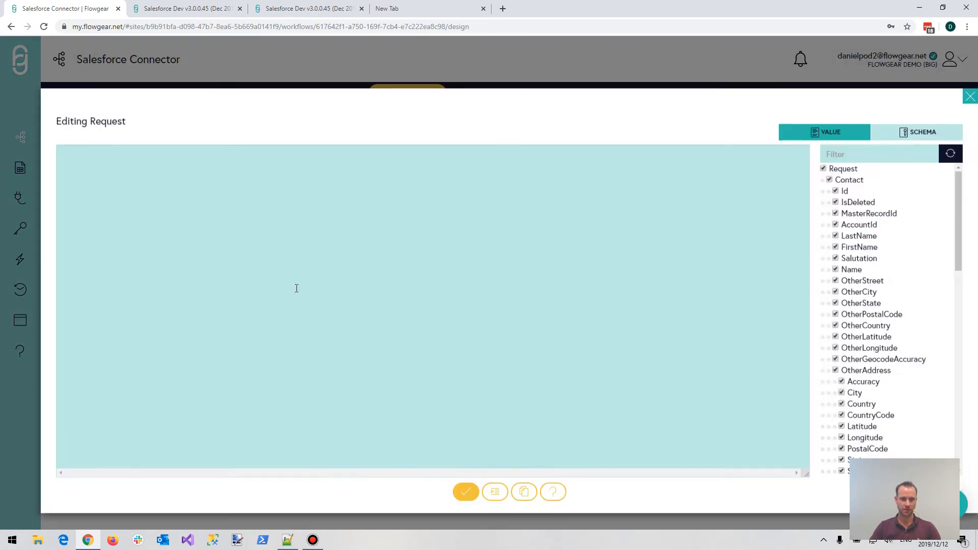
click(733, 147)
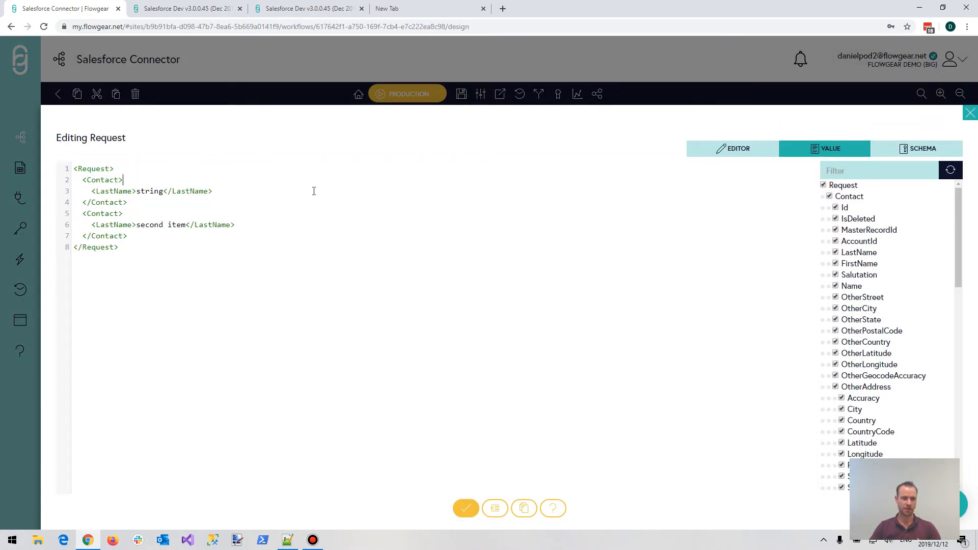
mouse_move(465, 508)
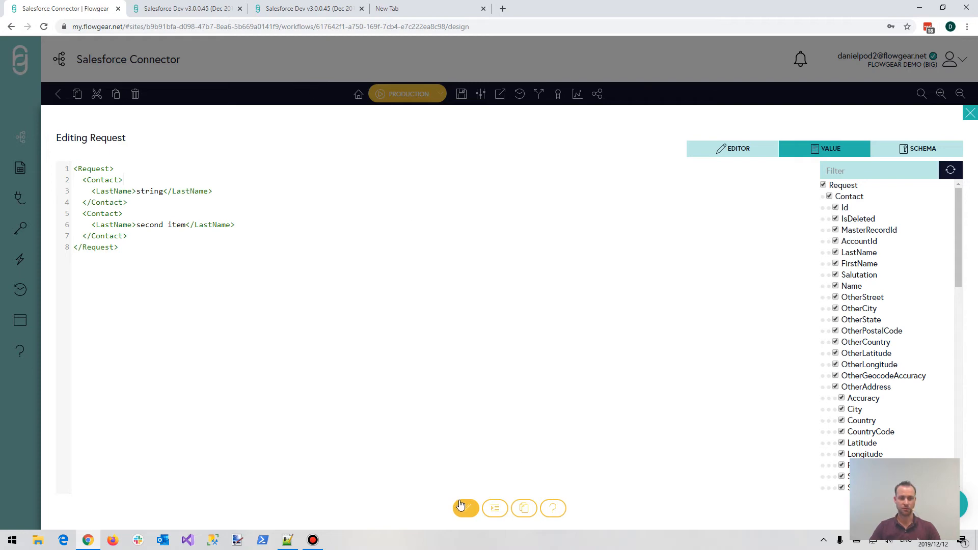
click(465, 508)
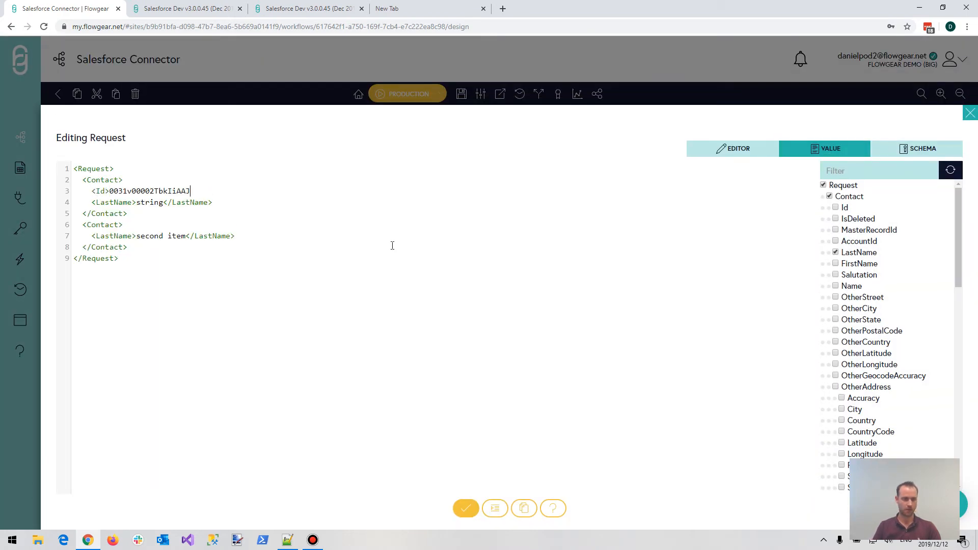
click(465, 508)
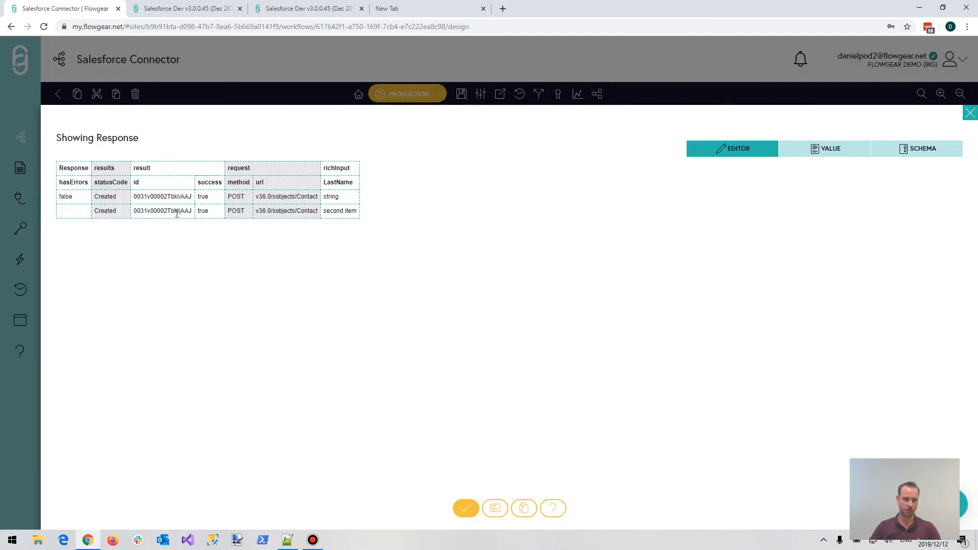
click(968, 113)
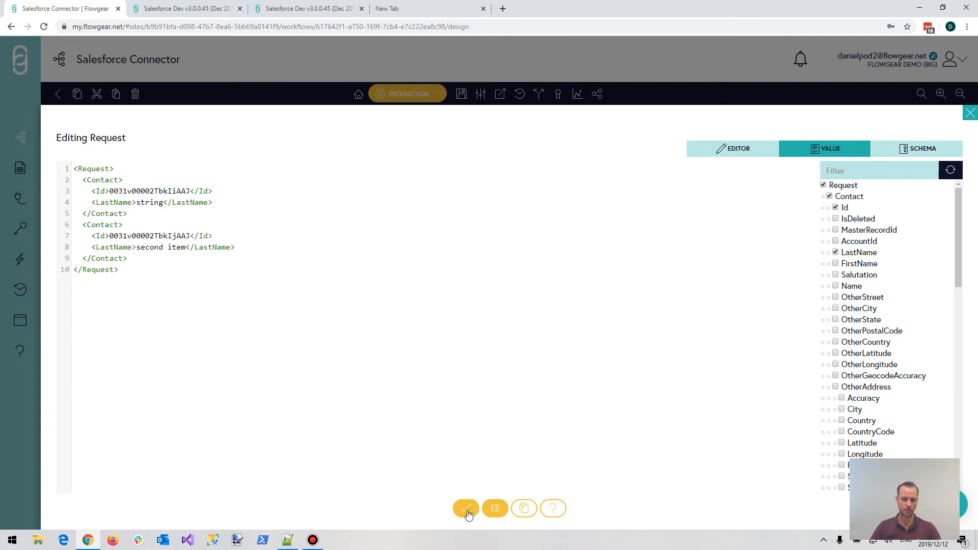
Run the Update and confirm both Contacts return NoContent PATCH results without errors.
click(407, 94)
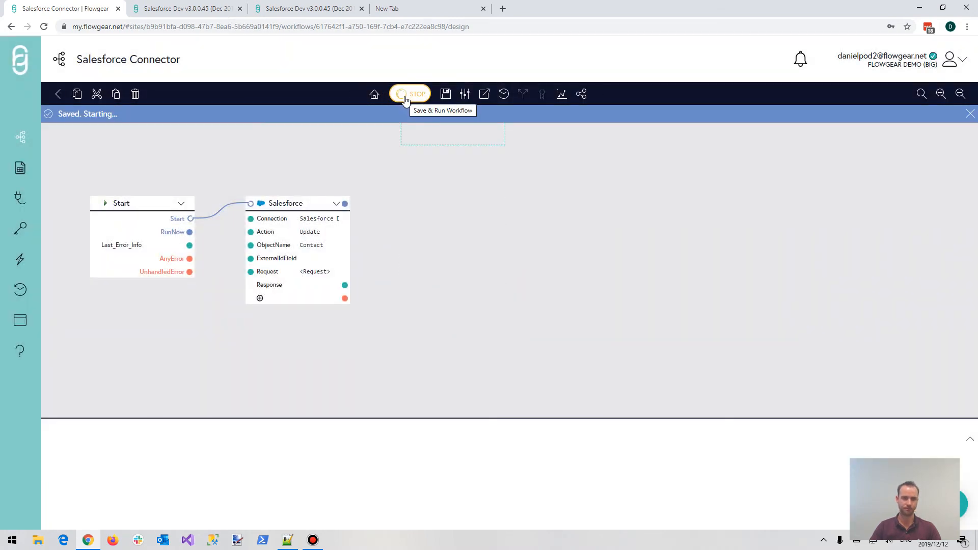
click(409, 94)
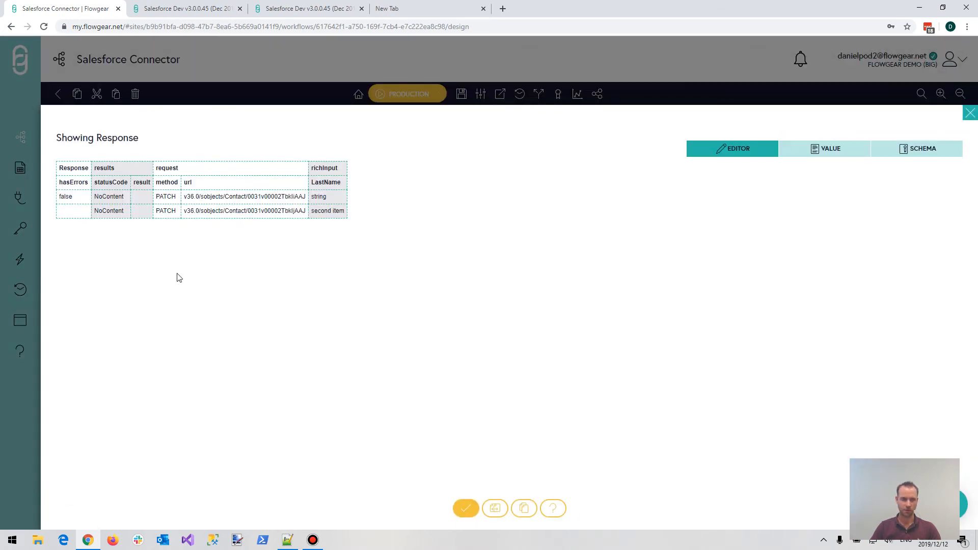
double_click(109, 197)
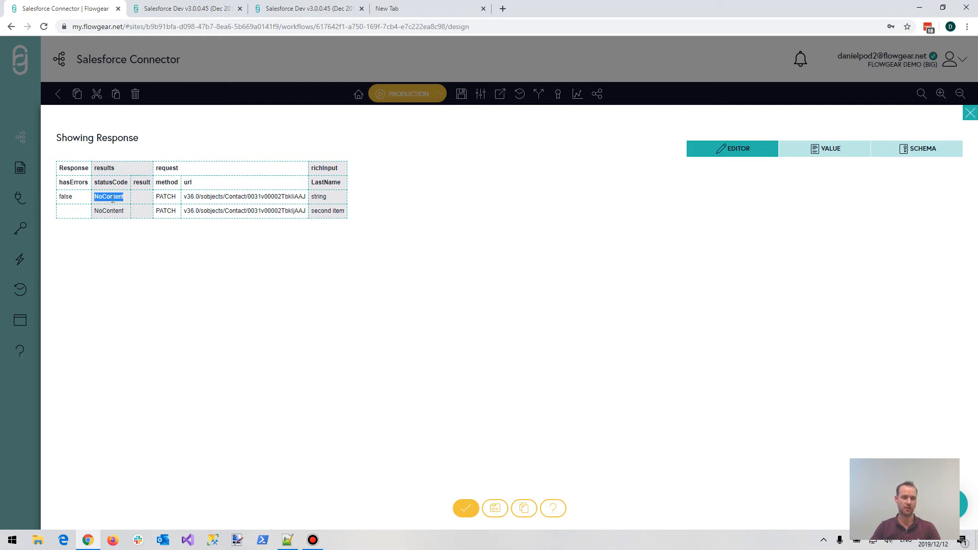
click(823, 148)
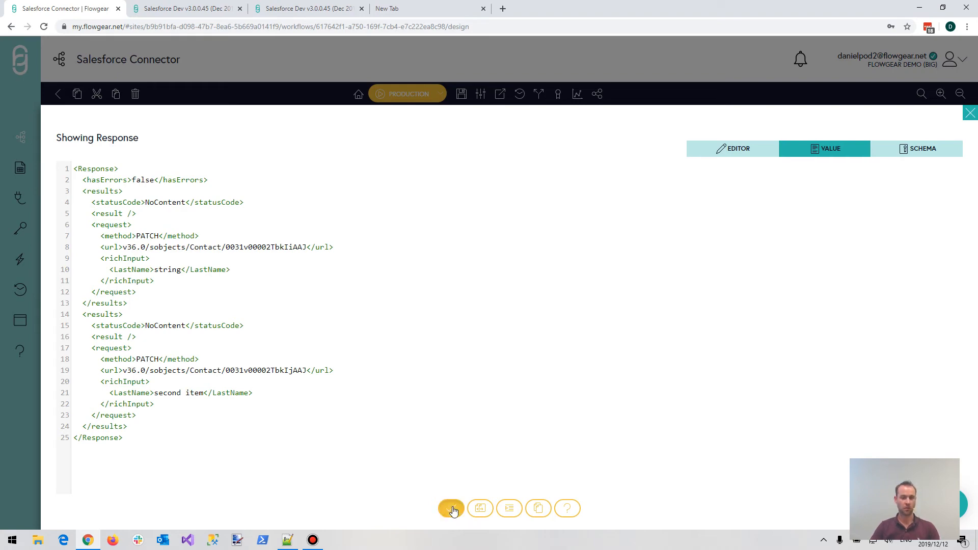
click(969, 113)
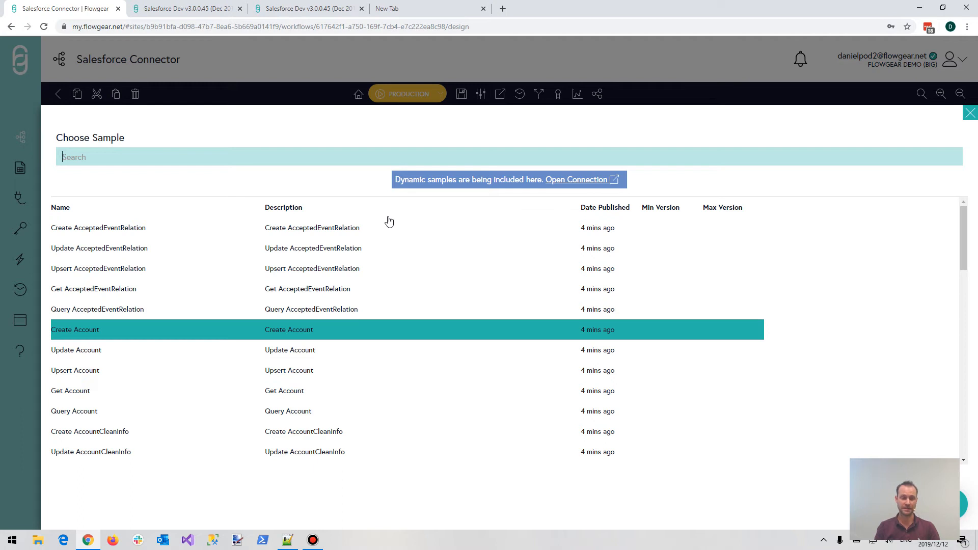
Apply the 'Upsert Contact' sample, close the empty Response, and open the request.
text(upsert)
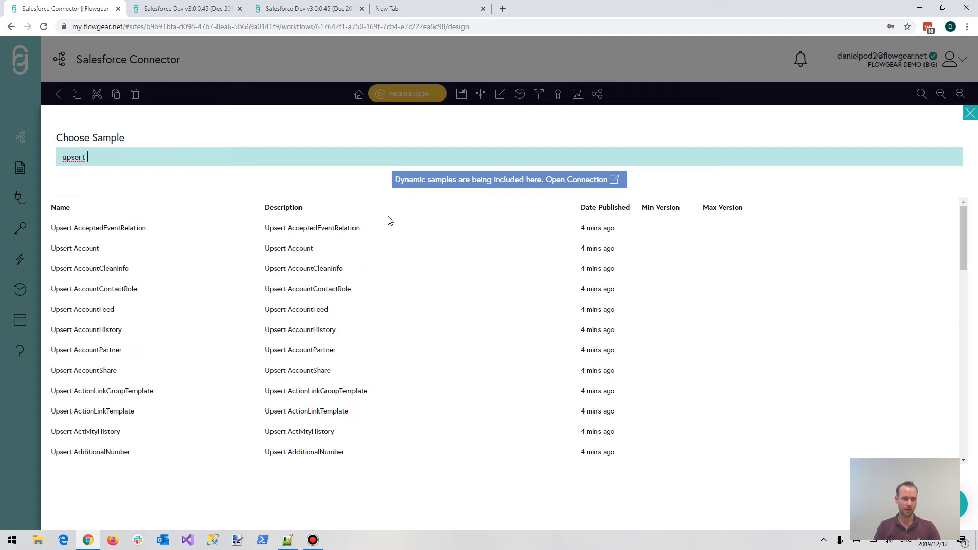
text(contac)
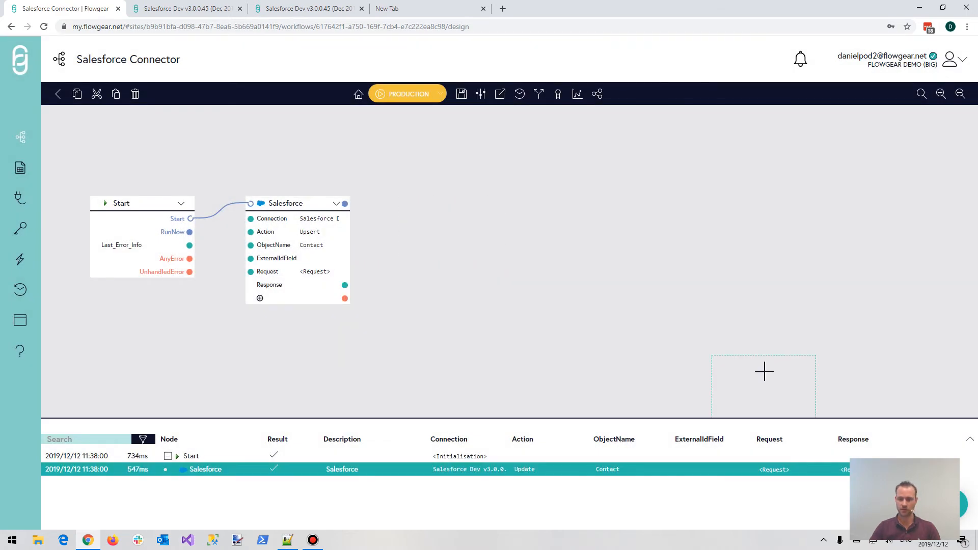
click(845, 469)
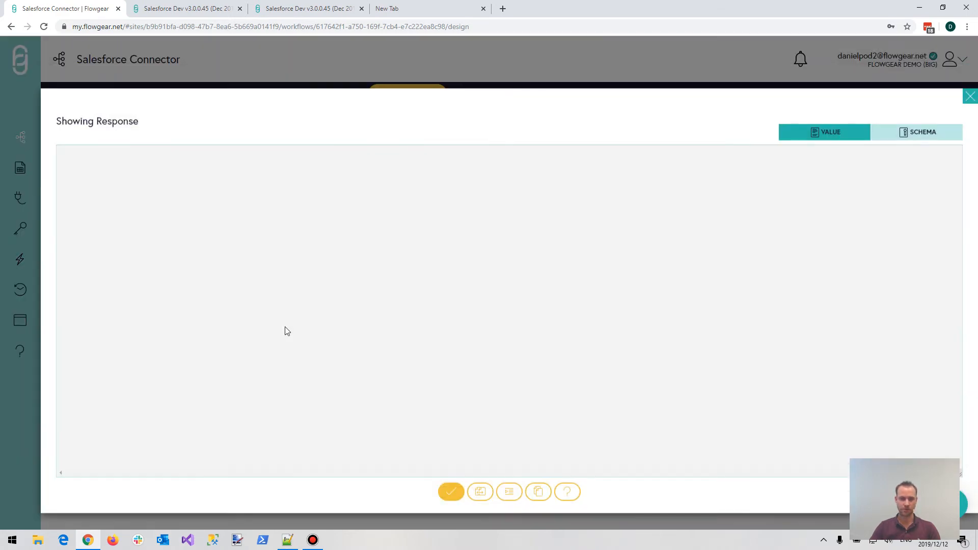
click(970, 96)
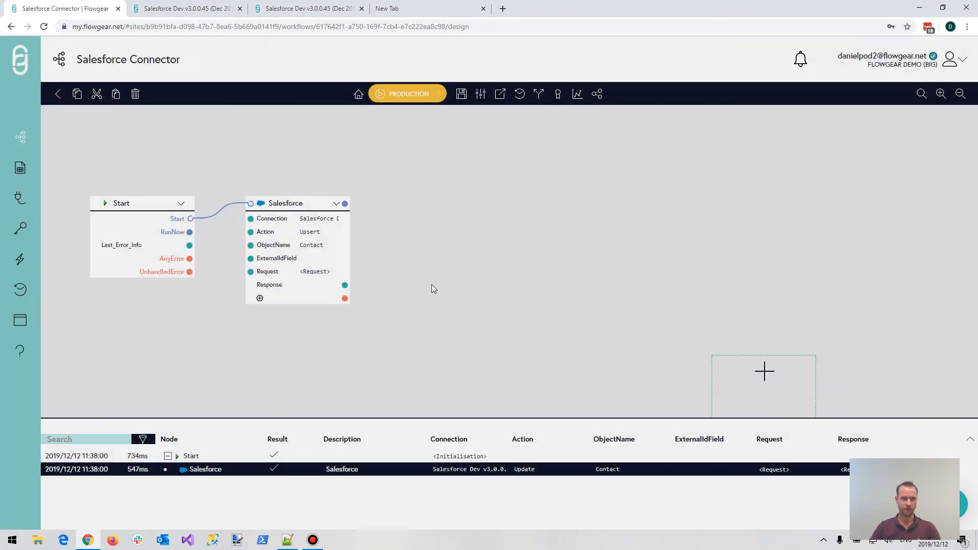
click(314, 271)
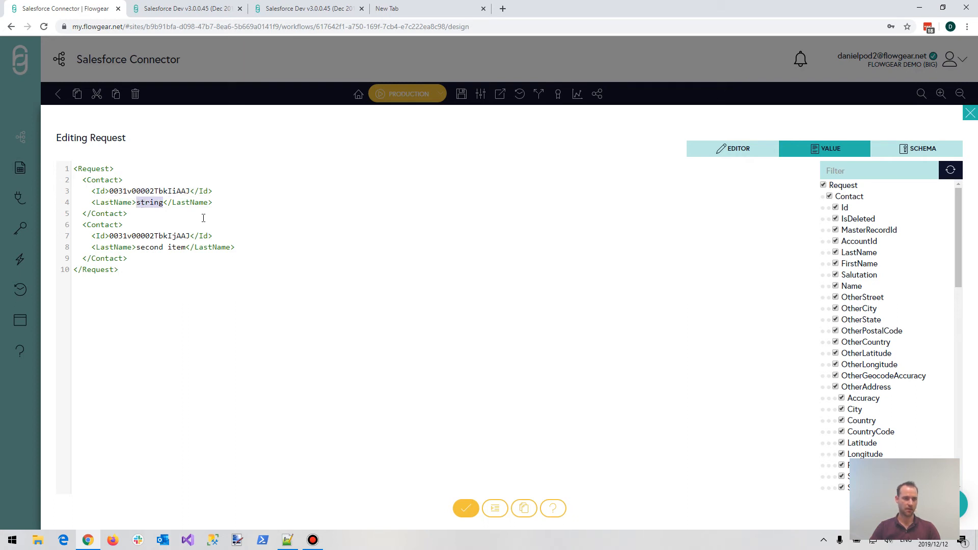
Set the existing Contact's LastName to 'new last name', delete unneeded text, and confirm.
text(new last name)
click(163, 247)
text(thir)
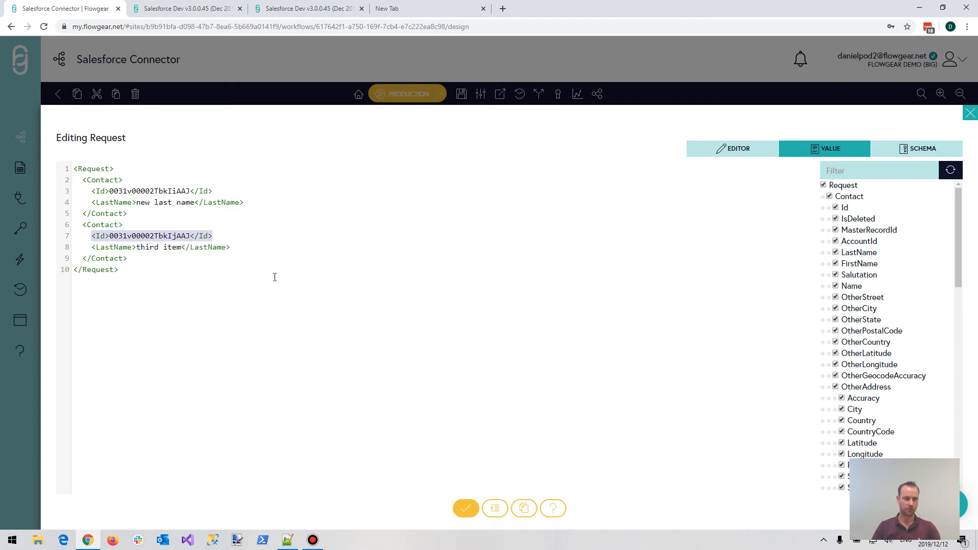
key(Delete)
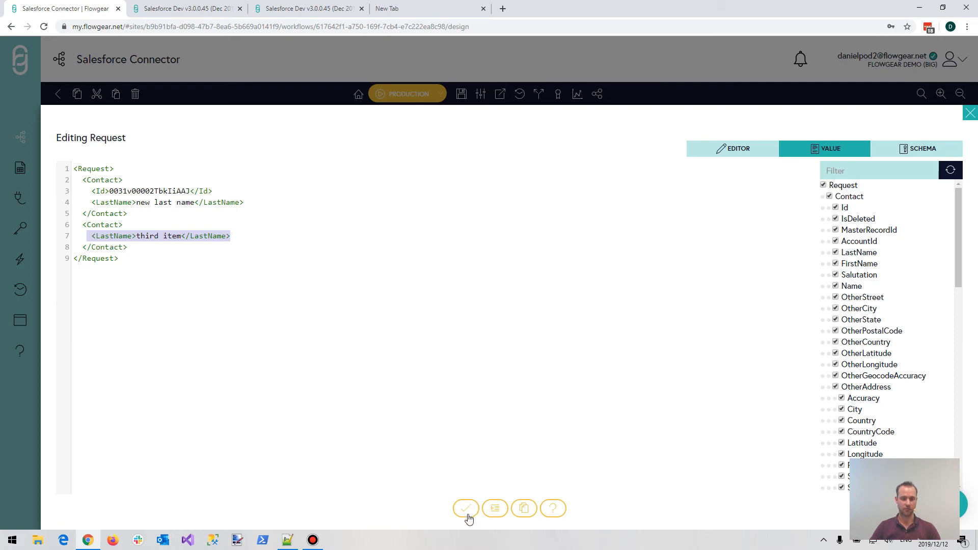
mouse_move(464, 508)
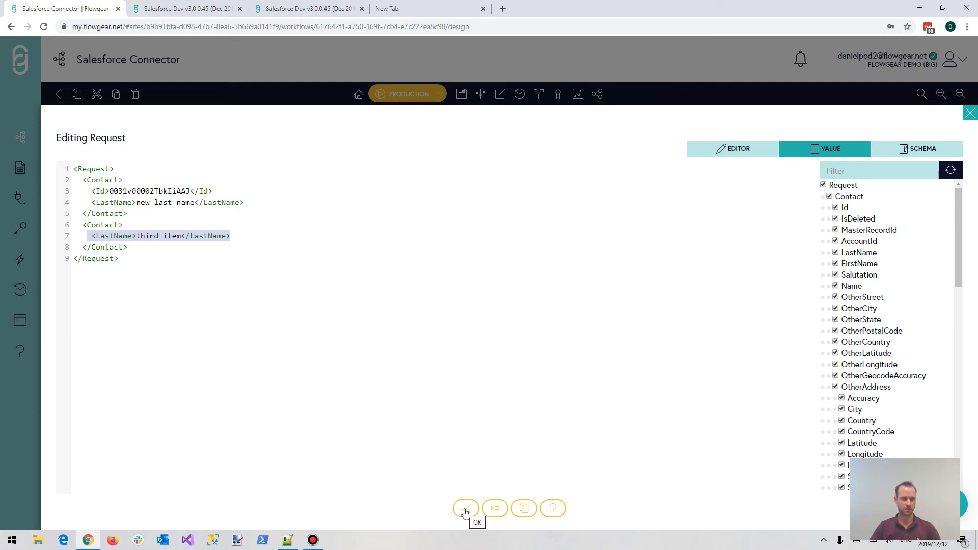
click(465, 508)
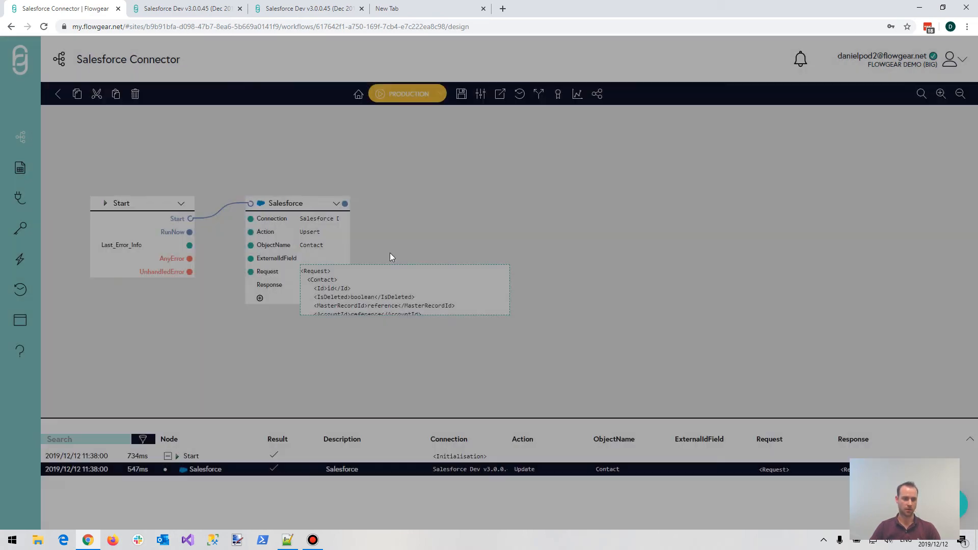
Run the Upsert and review the response, selecting the new 'third item' Contact id.
click(406, 93)
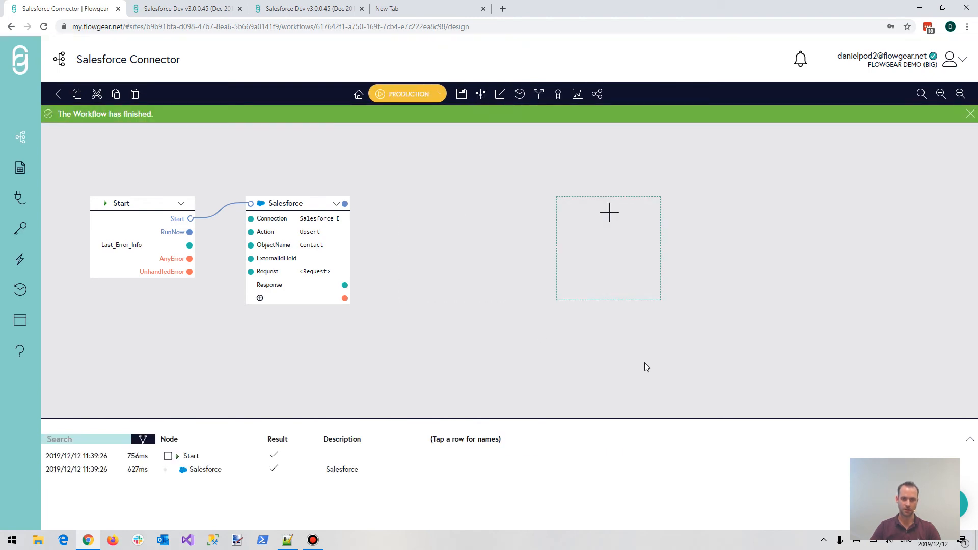
click(205, 469)
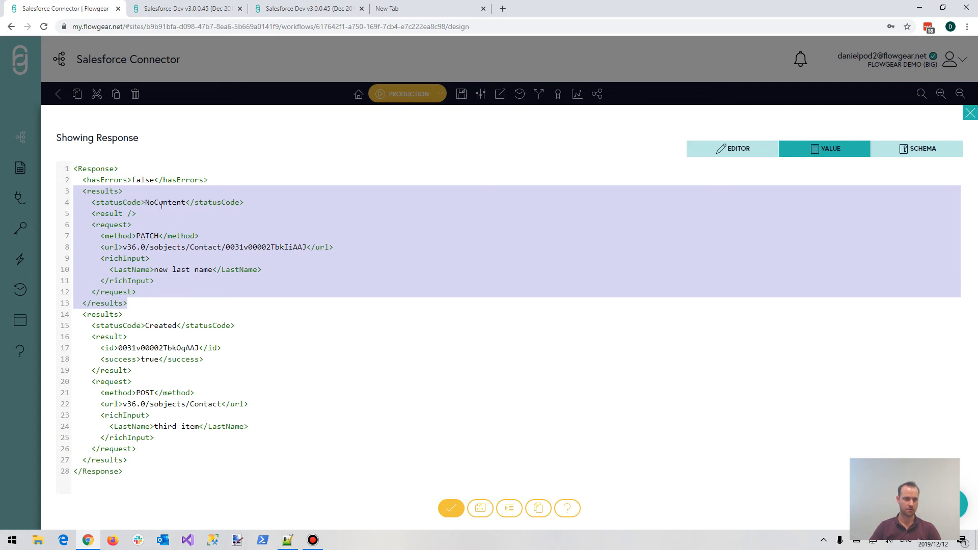
mouse_move(173, 203)
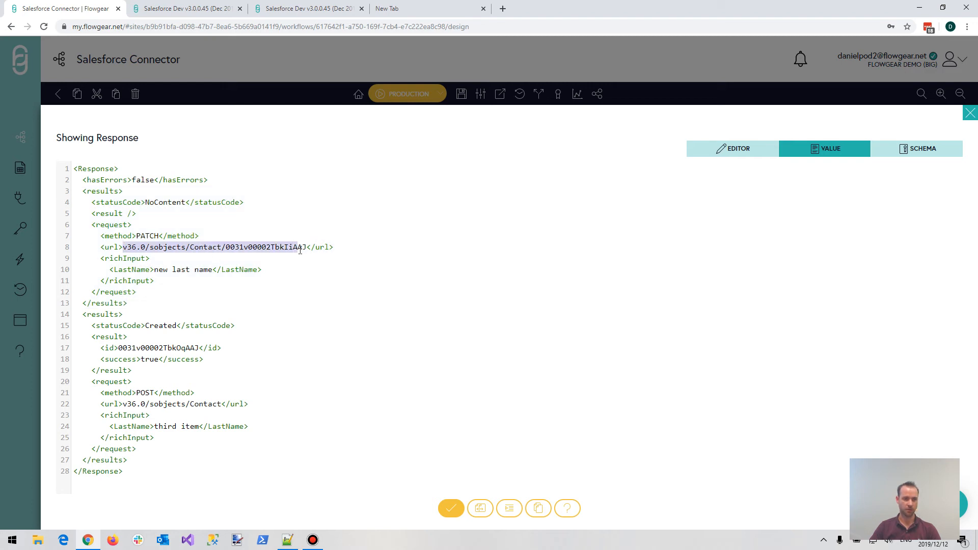
mouse_move(300, 305)
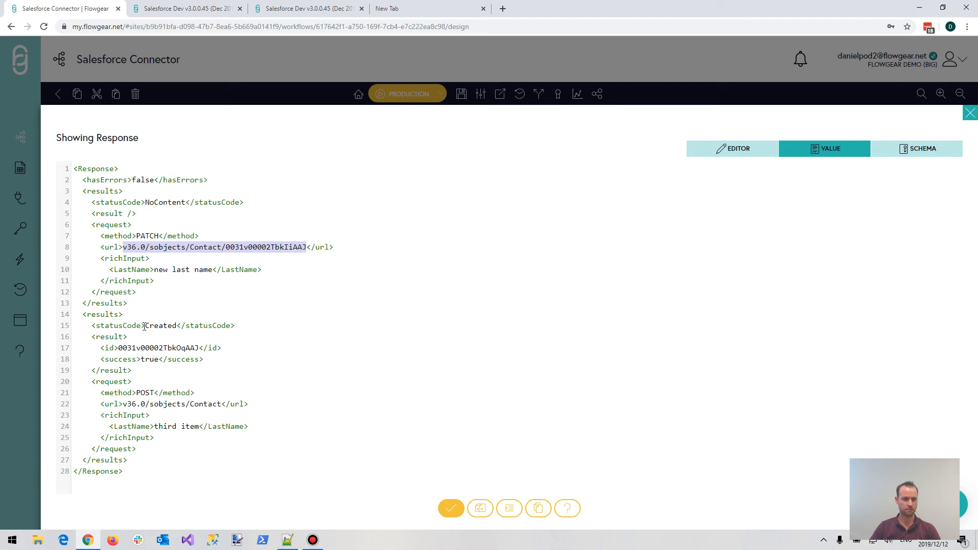
double_click(160, 325)
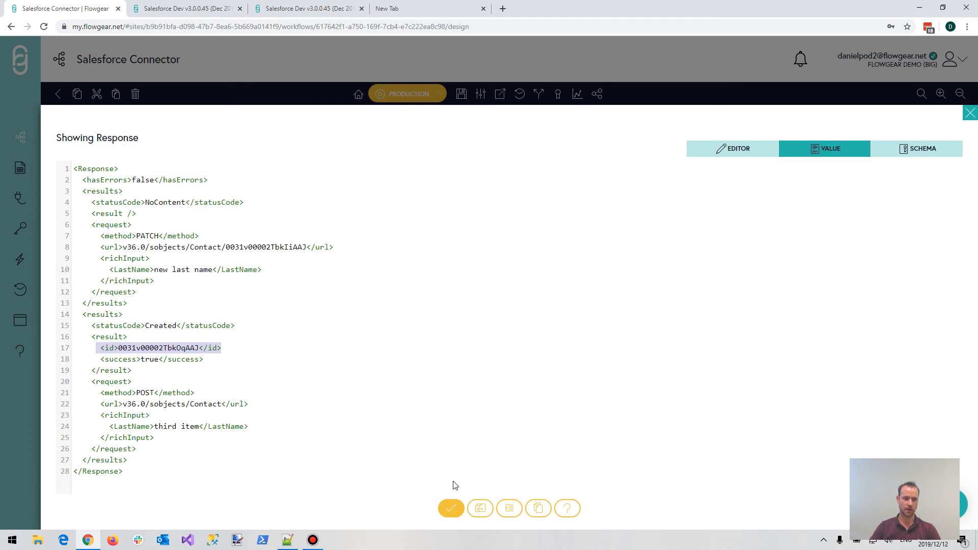
mouse_move(451, 507)
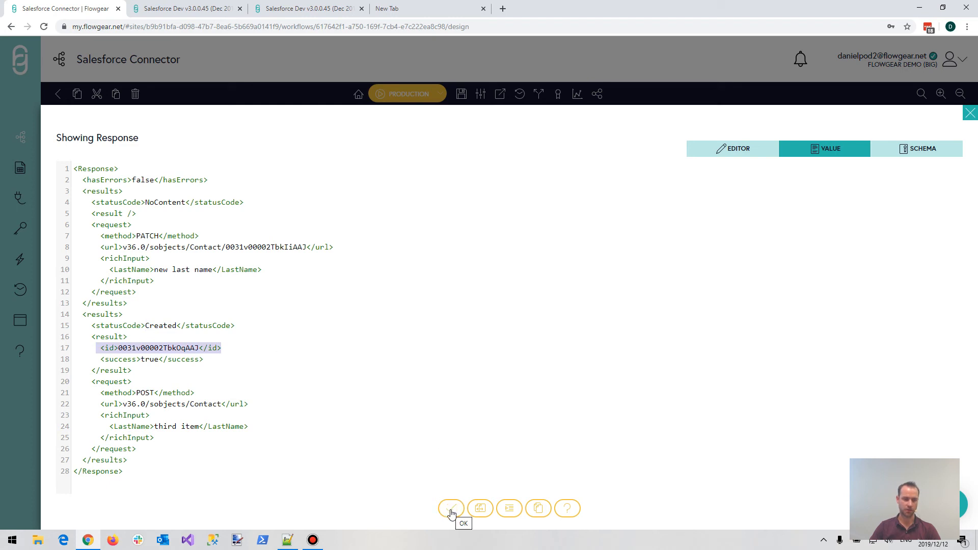
click(451, 508)
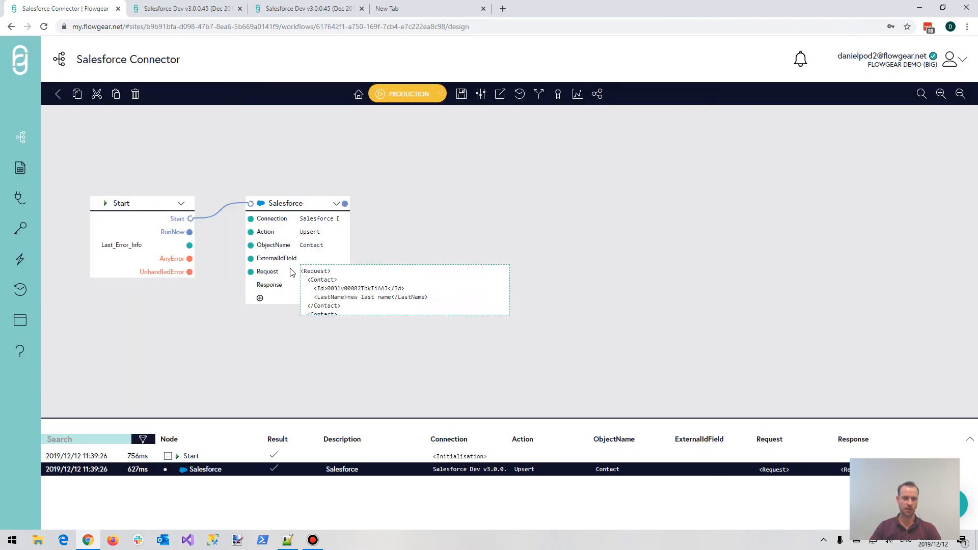
mouse_move(275, 258)
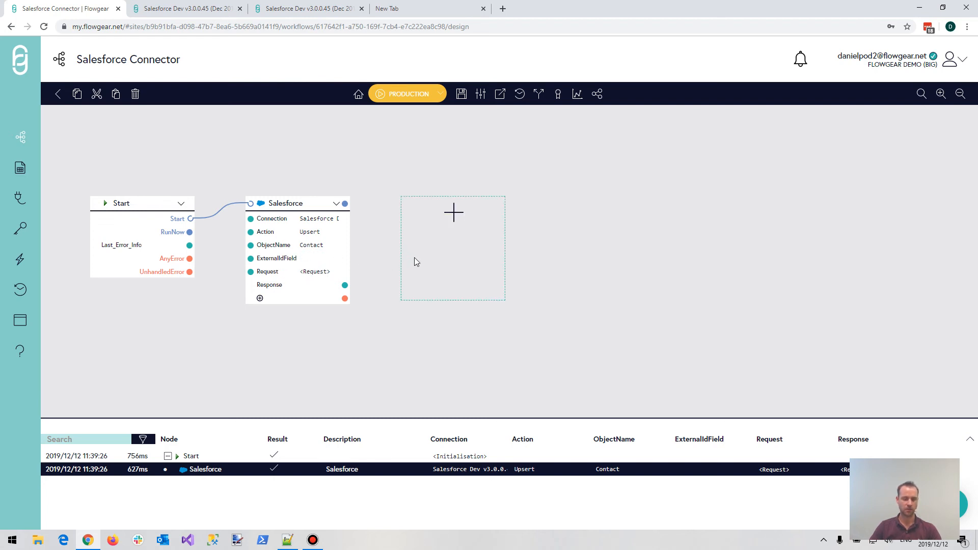
mouse_move(412, 265)
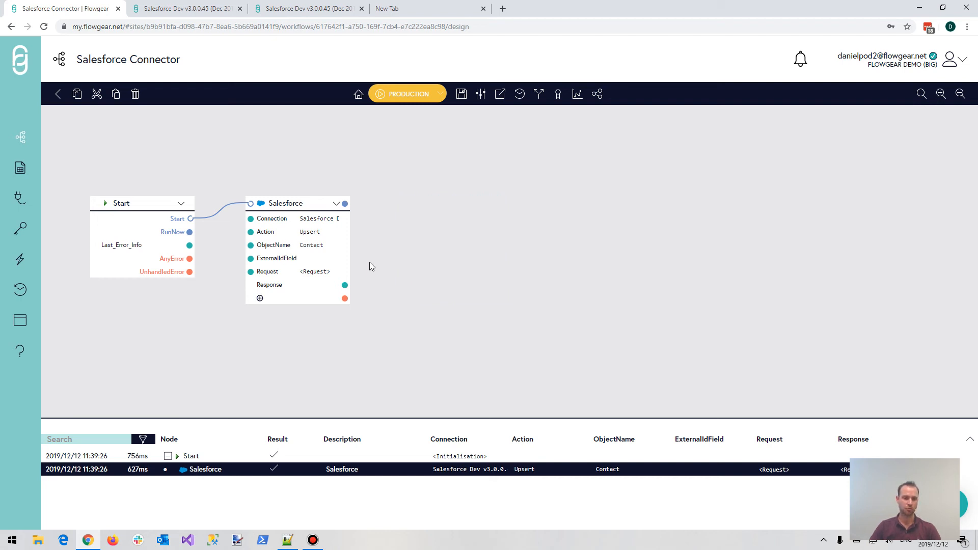
mouse_move(361, 266)
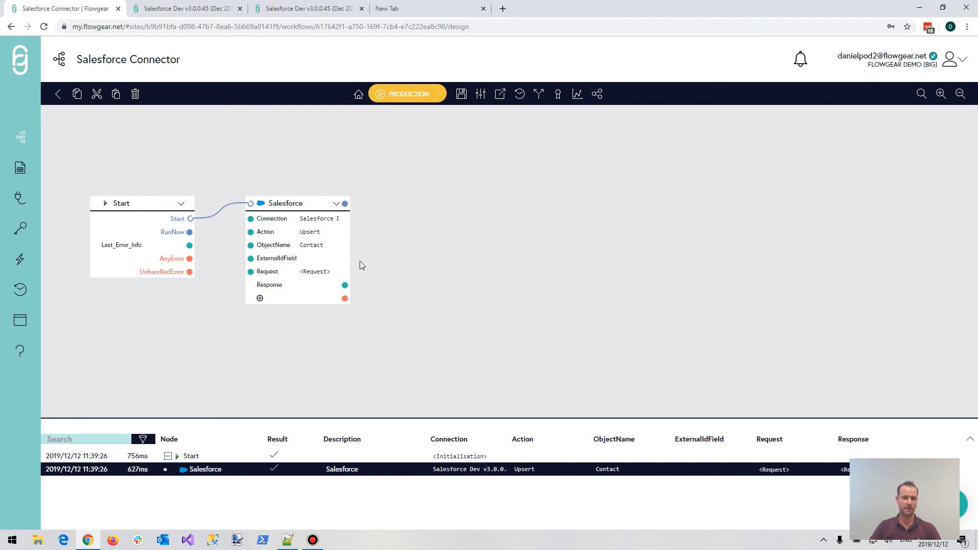
Set the Salesforce node's ExternalIdField property to 'sku'.
click(320, 259)
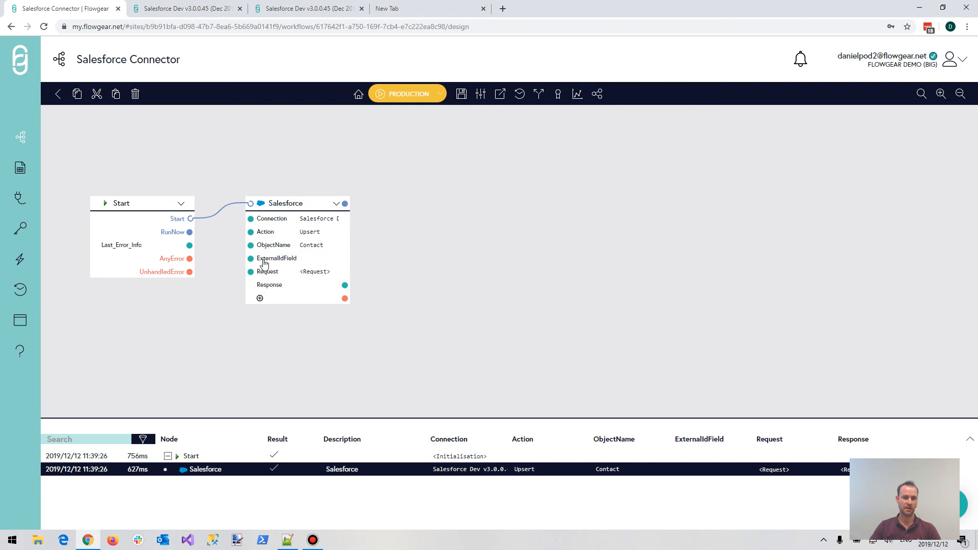
click(319, 258)
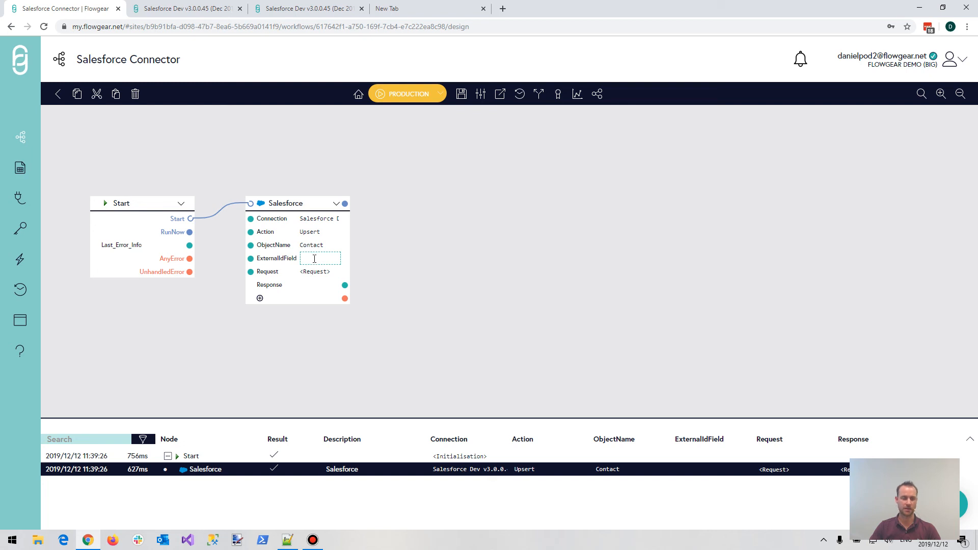
mouse_move(359, 262)
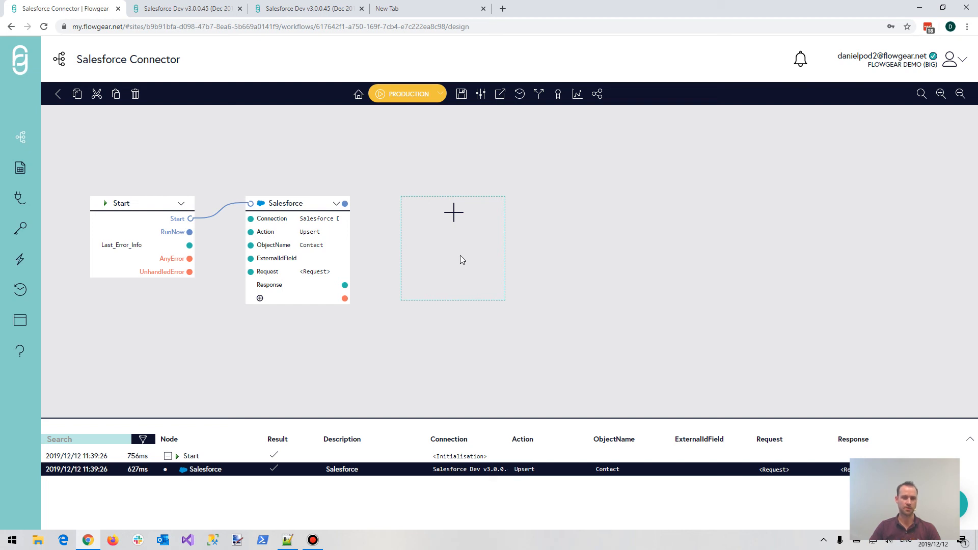
mouse_move(428, 256)
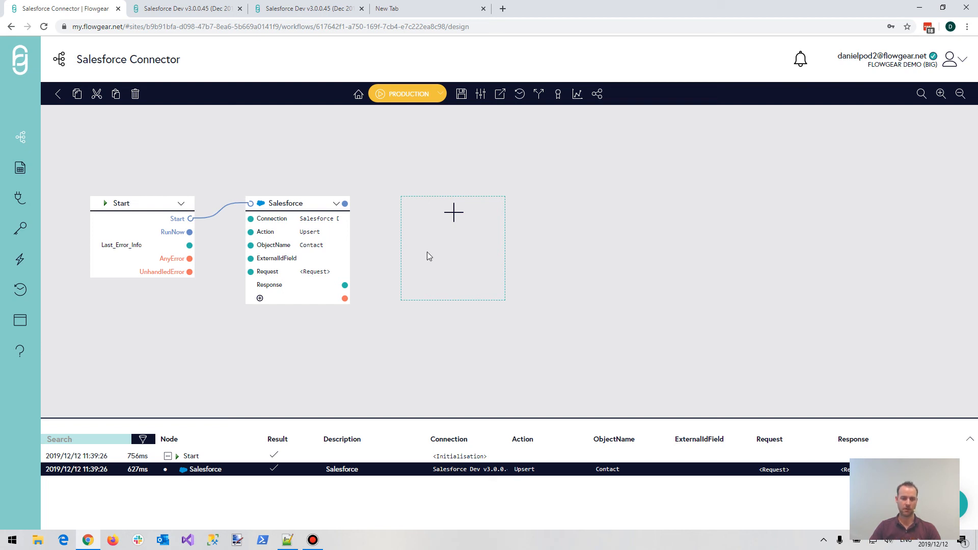
mouse_move(406, 264)
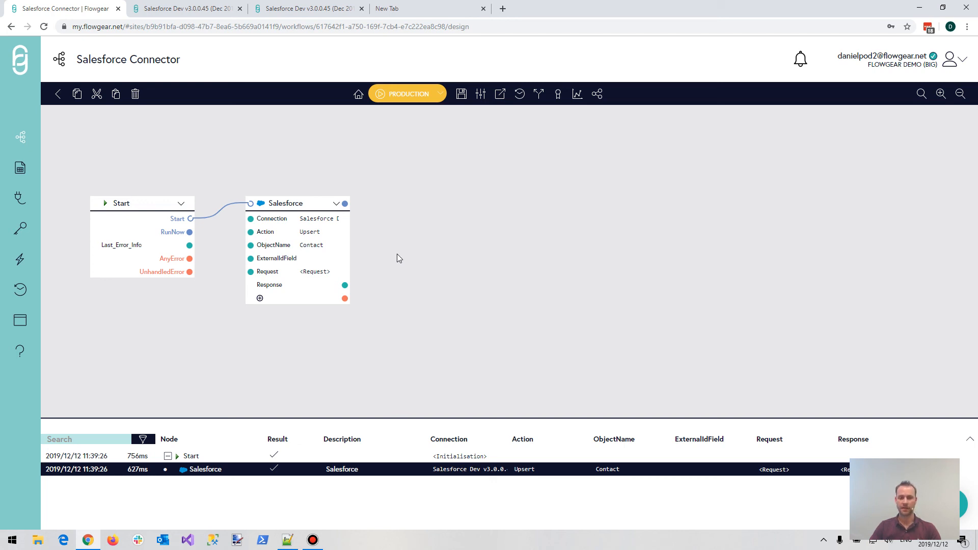
click(320, 258)
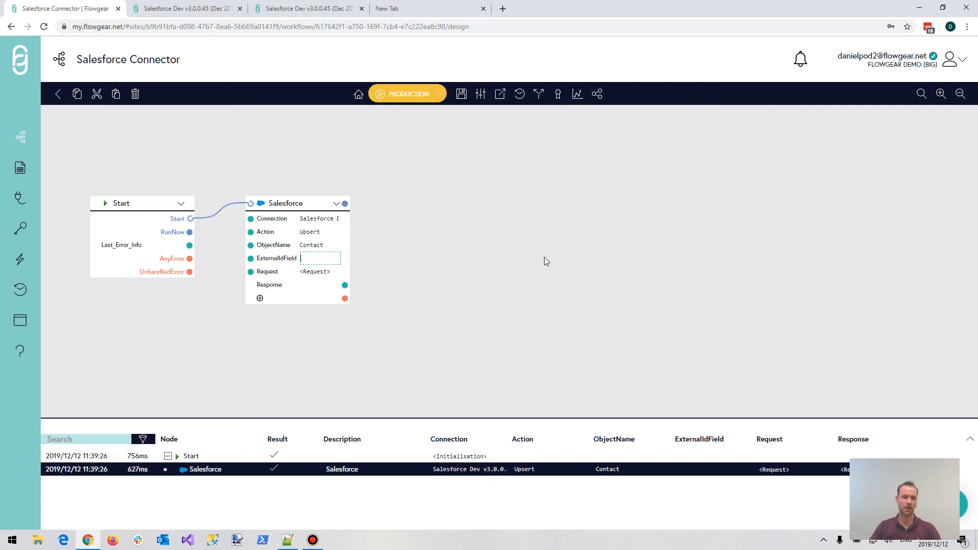
text(sku)
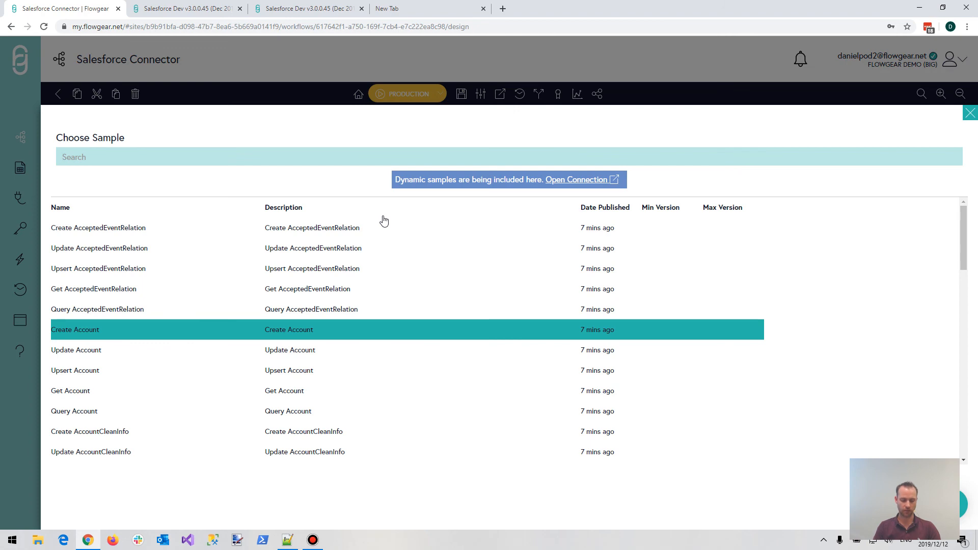
Load the 'upsert contact' sample, keeping only LastName and flowgear__test_external_id__c.
text(upsert contact)
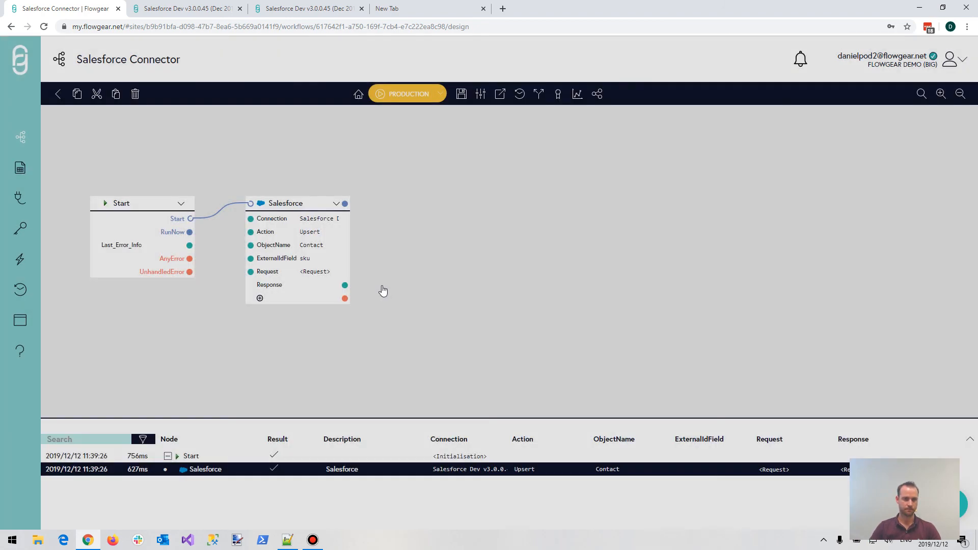
click(314, 270)
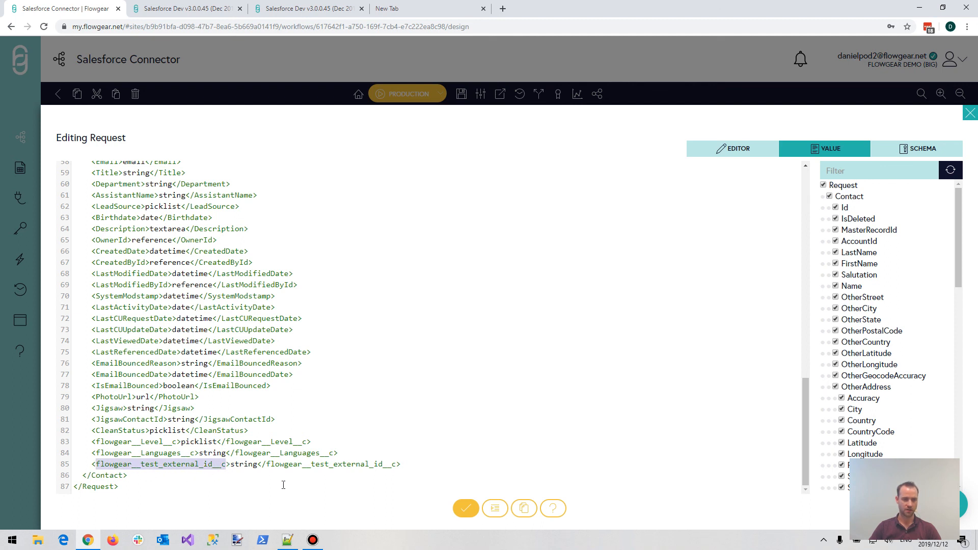
mouse_move(305, 488)
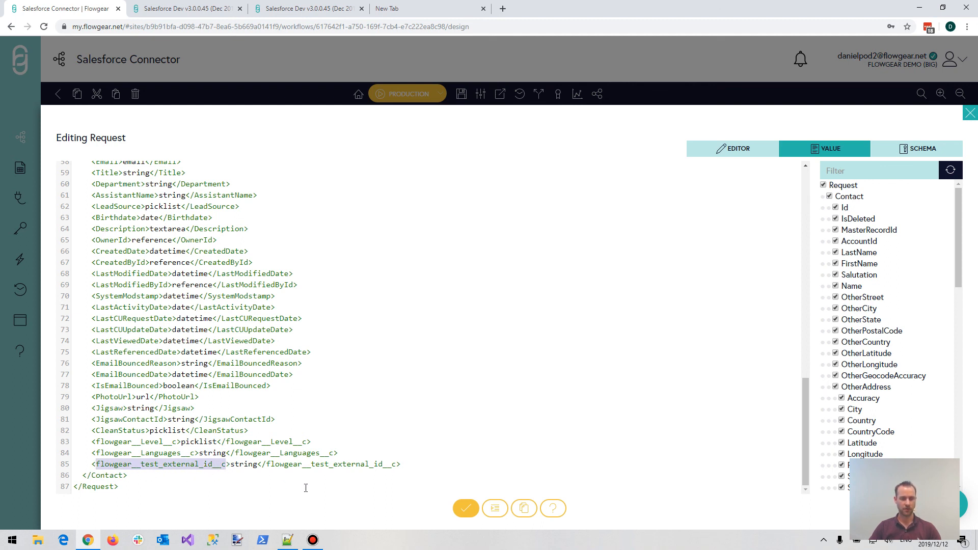
mouse_move(455, 509)
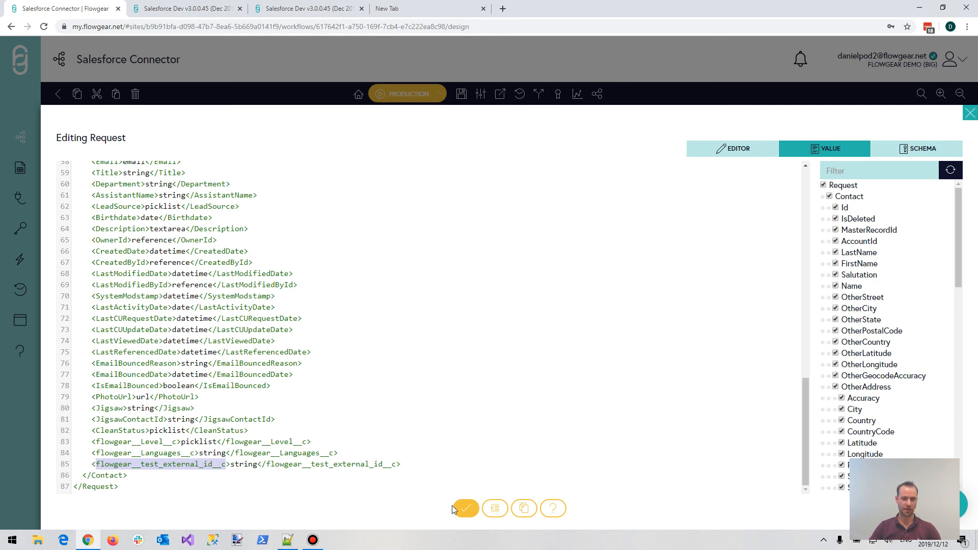
click(464, 509)
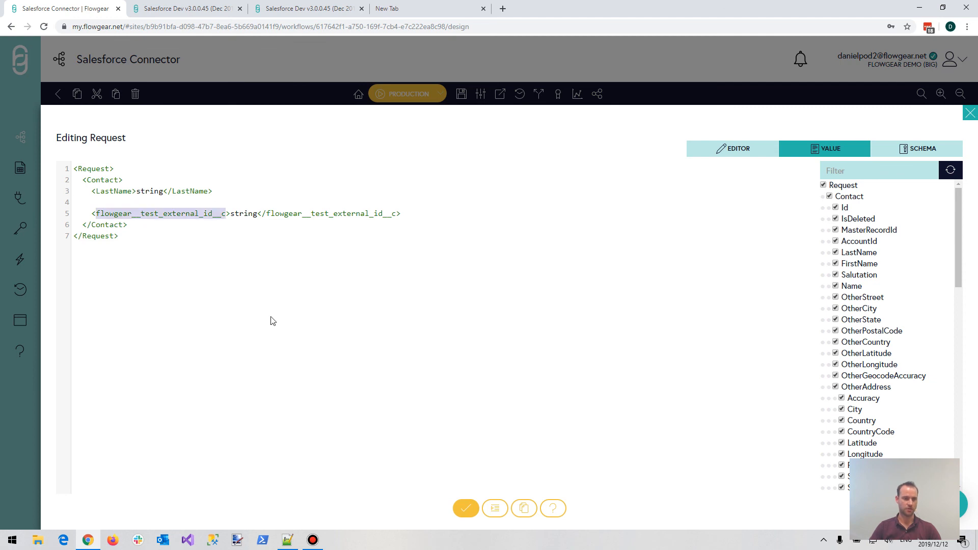
mouse_move(289, 331)
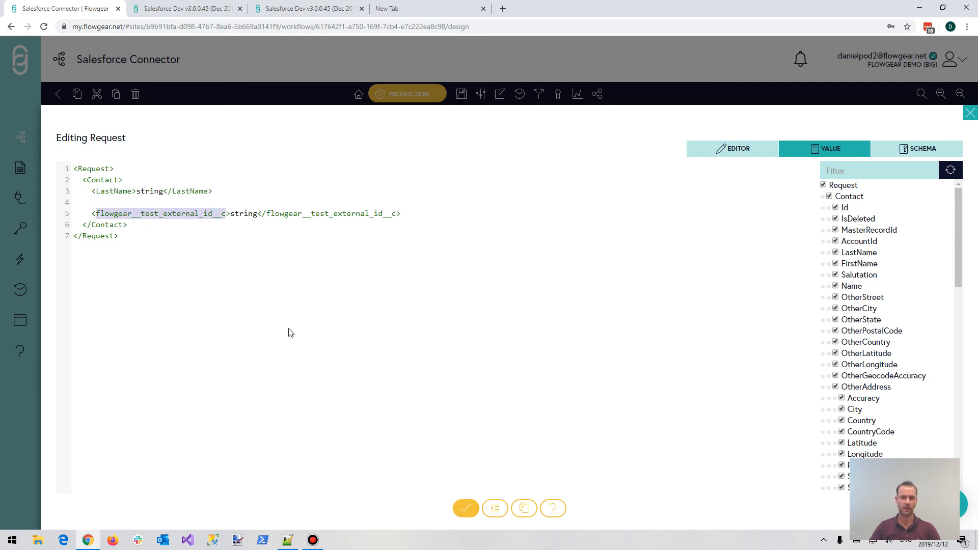
mouse_move(300, 336)
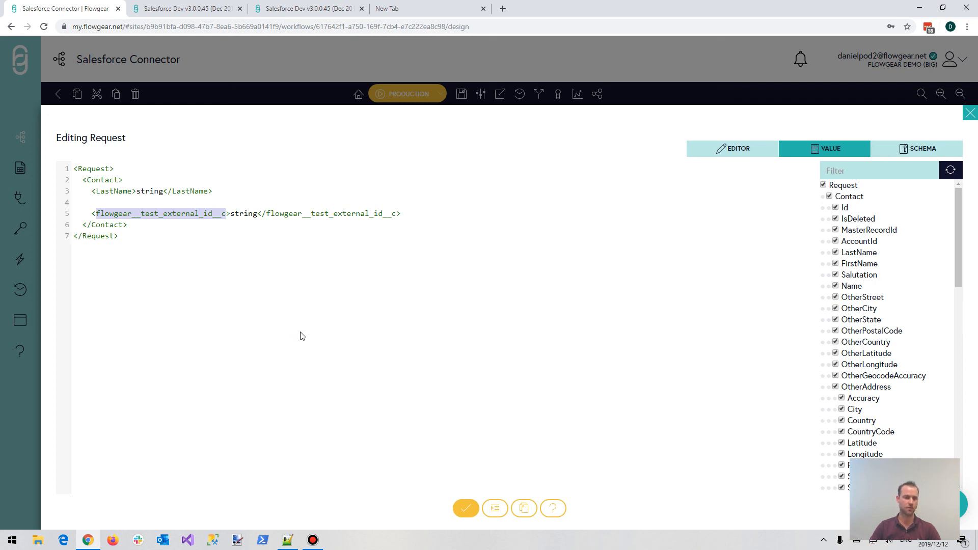
mouse_move(317, 338)
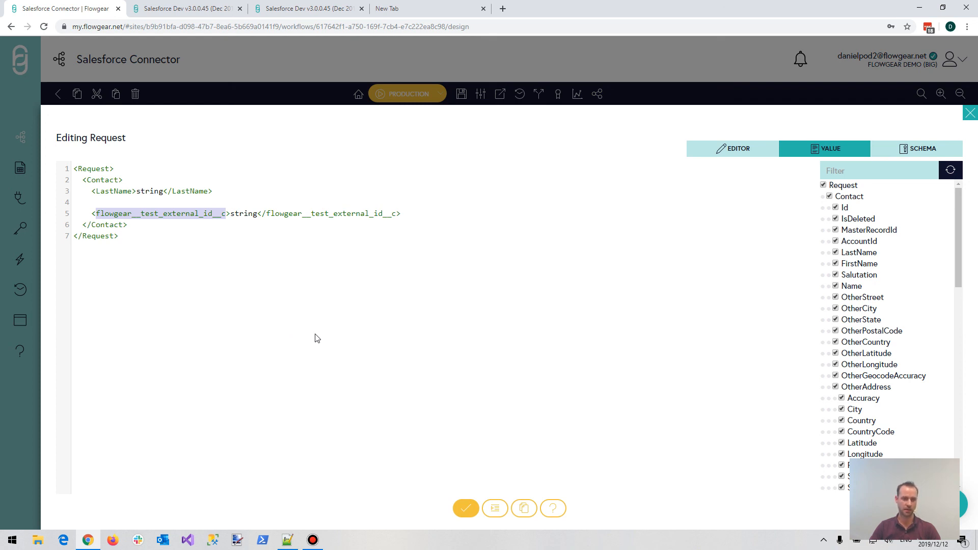
mouse_move(319, 284)
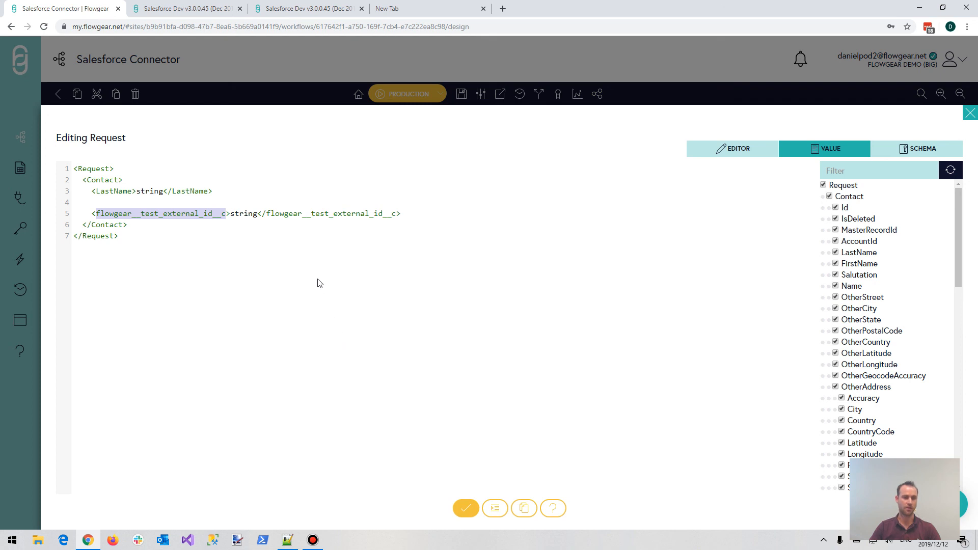
mouse_move(462, 493)
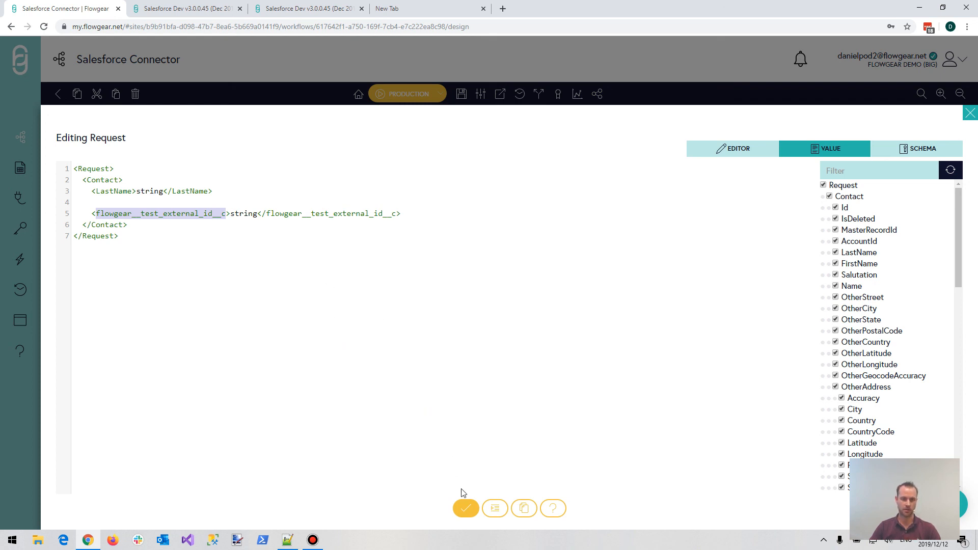